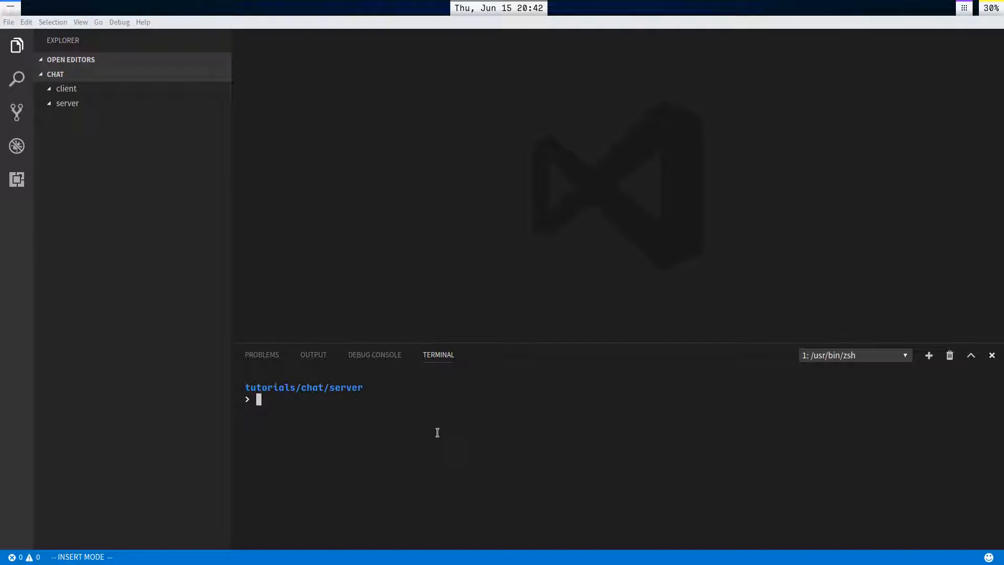
pyautogui.moveTo(532, 270)
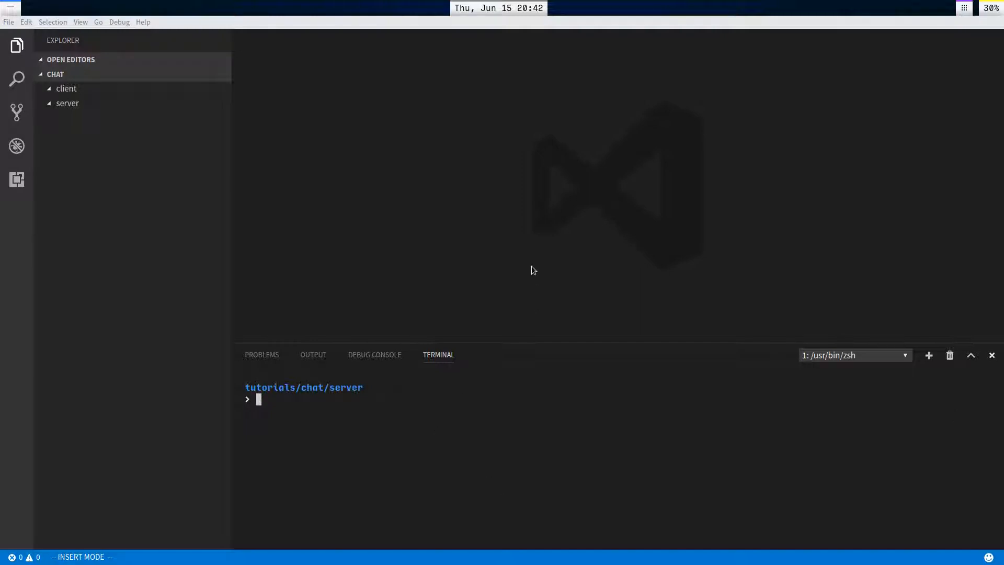
# - Run npm init in the chat server folder's terminal, accepting the defaults
pyautogui.write('npm')
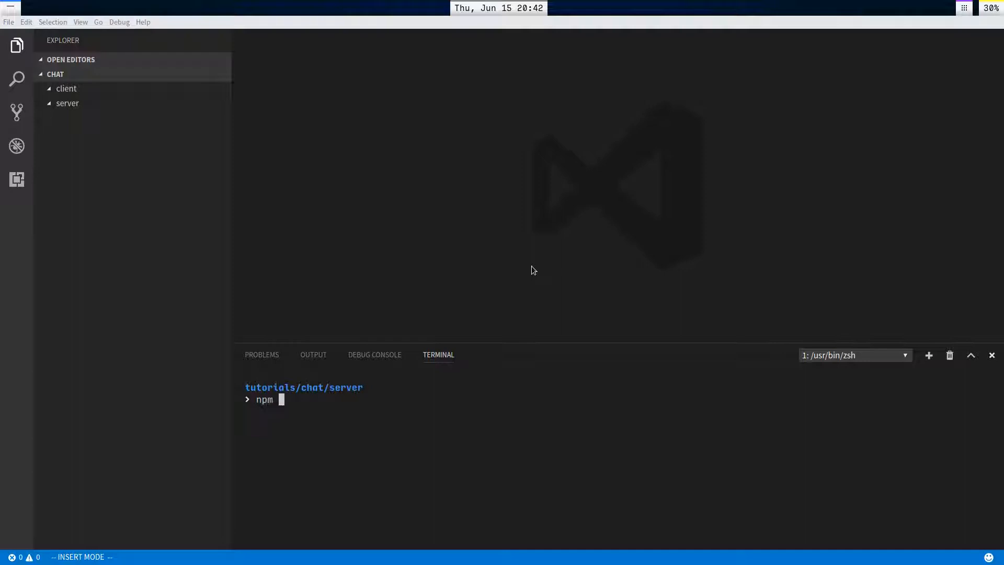
pyautogui.write('init')
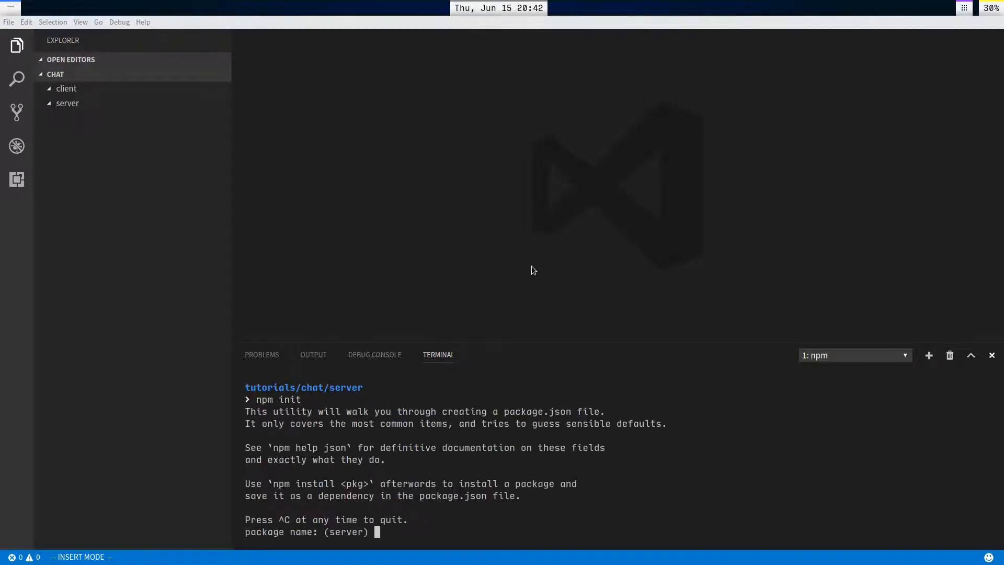
pyautogui.moveTo(431, 474)
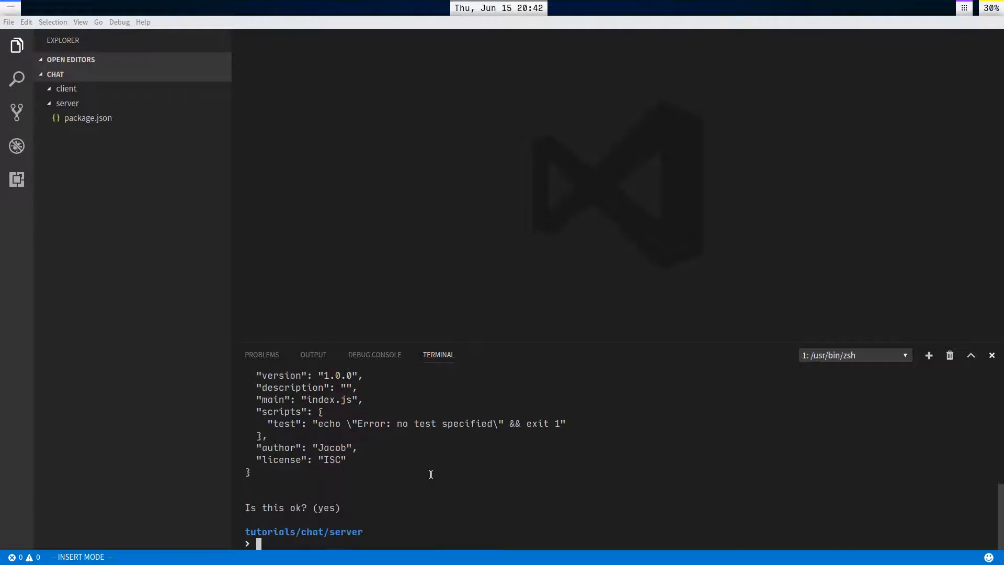
# - Install the ws library as a saved dependency with npm install --save ws
pyautogui.write('npm install')
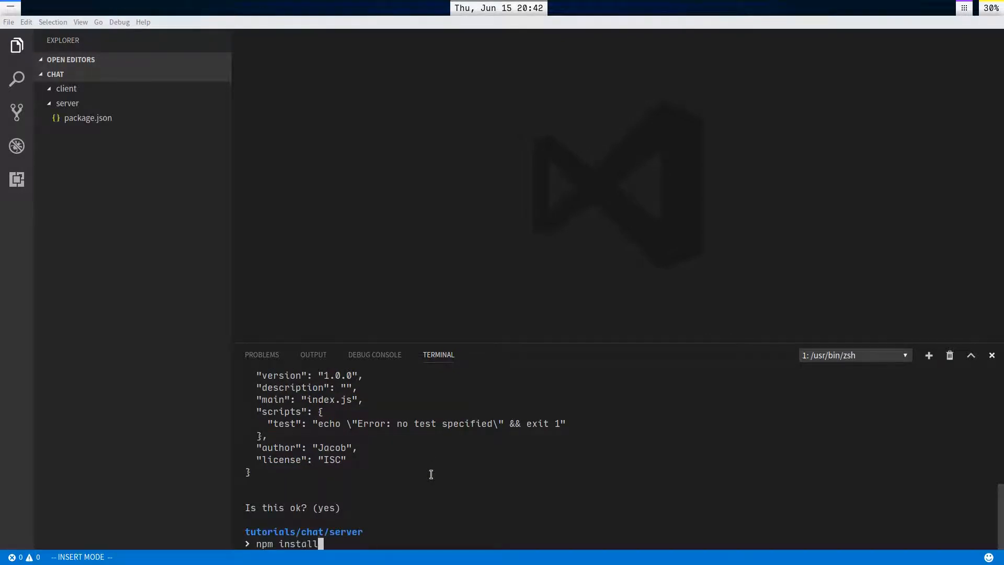
pyautogui.write('--save ws')
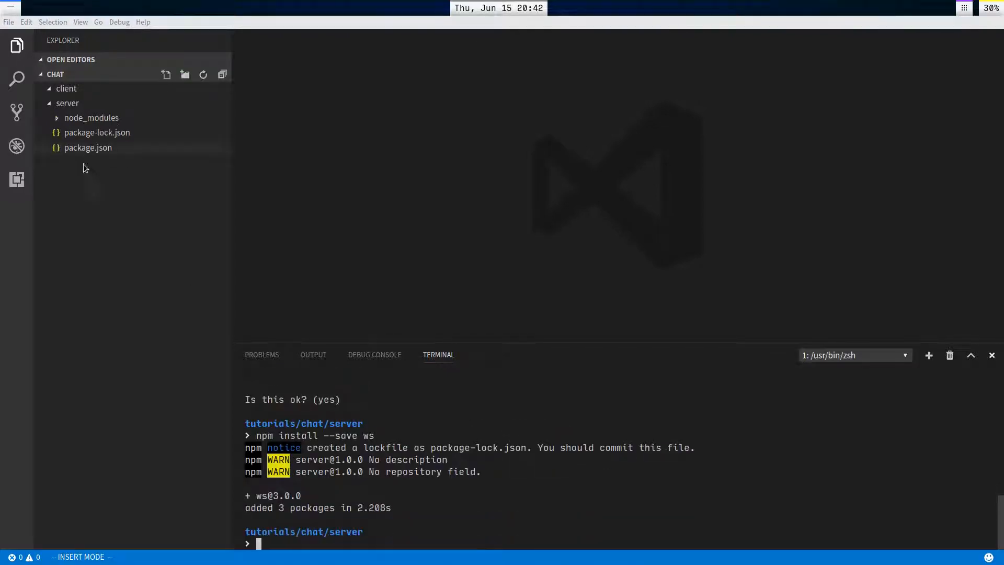
# - Create server/index.js that requires ws and starts a WebSocket.Server on port 12345
pyautogui.write('idx')
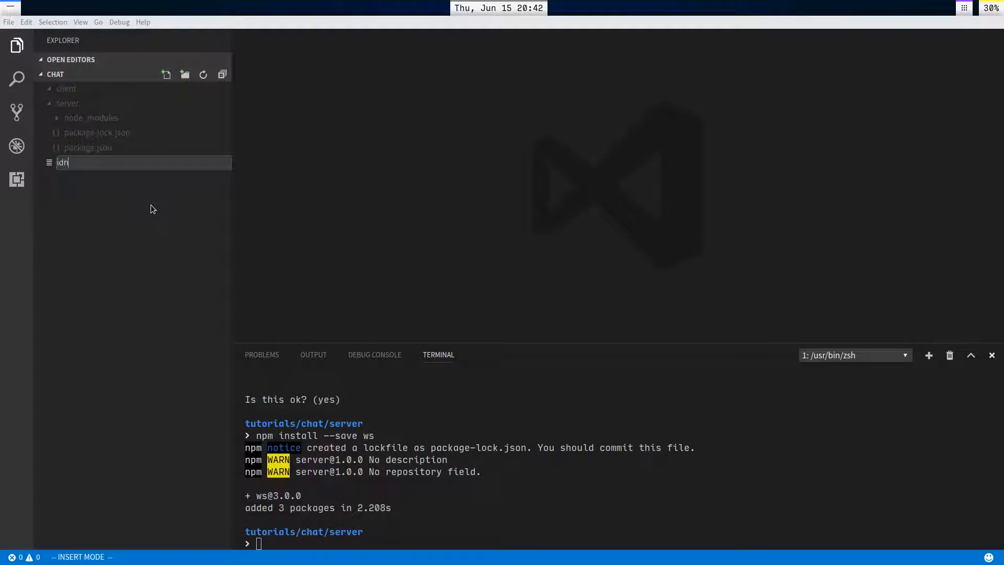
pyautogui.write('index')
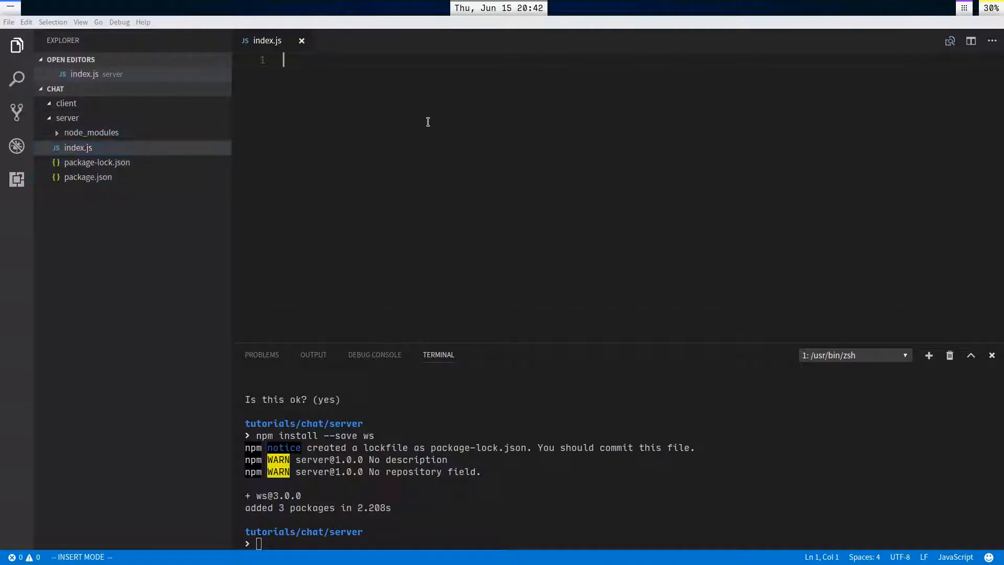
pyautogui.write('const')
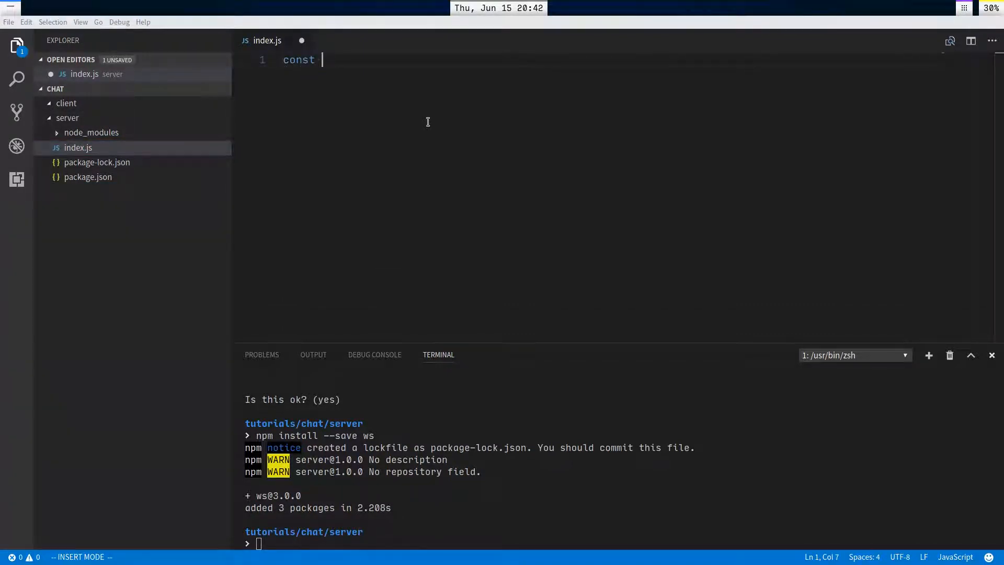
pyautogui.write('WebSocek')
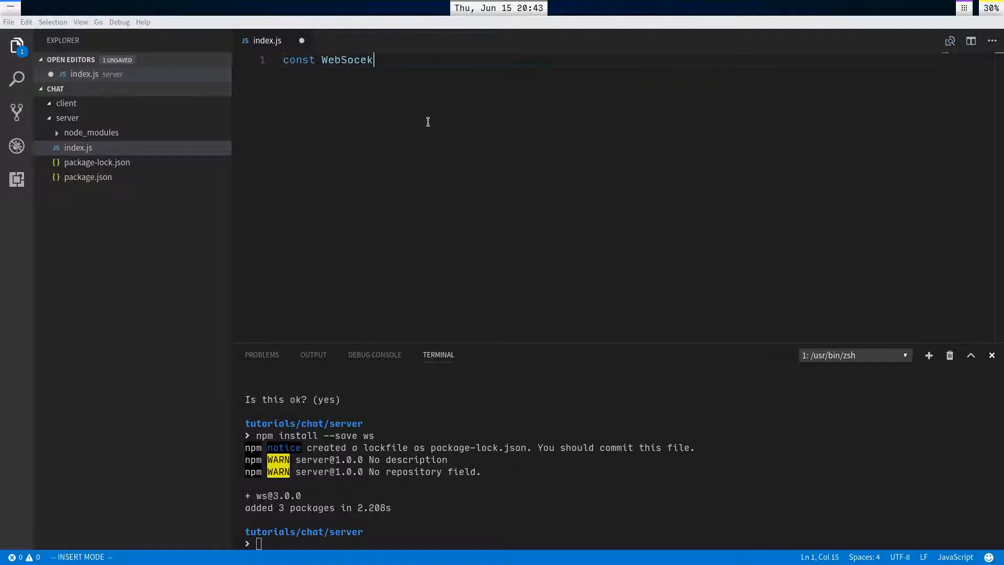
pyautogui.write("t = require('ws'),")
pyautogui.write('server =')
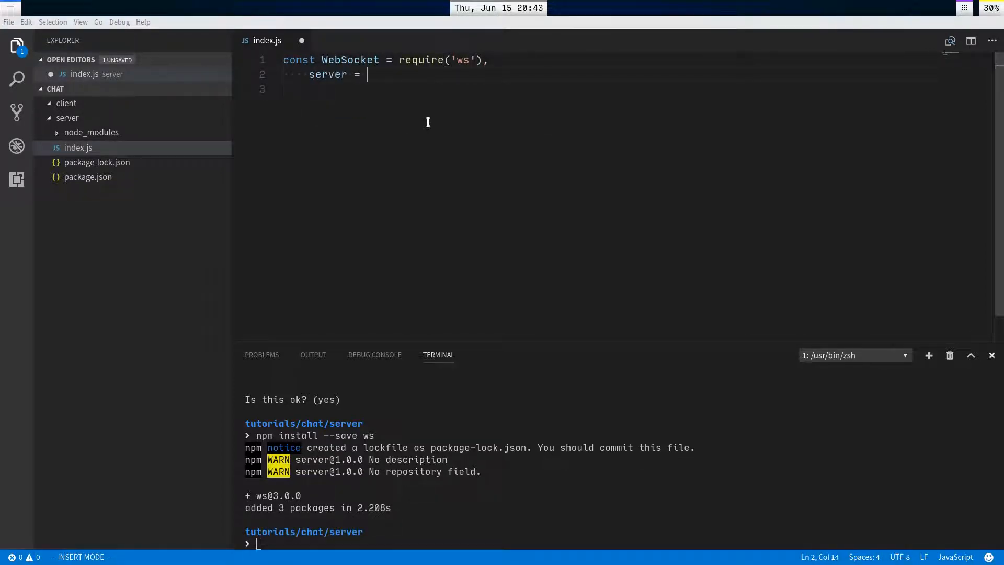
pyautogui.write('new WebSocket.Server({')
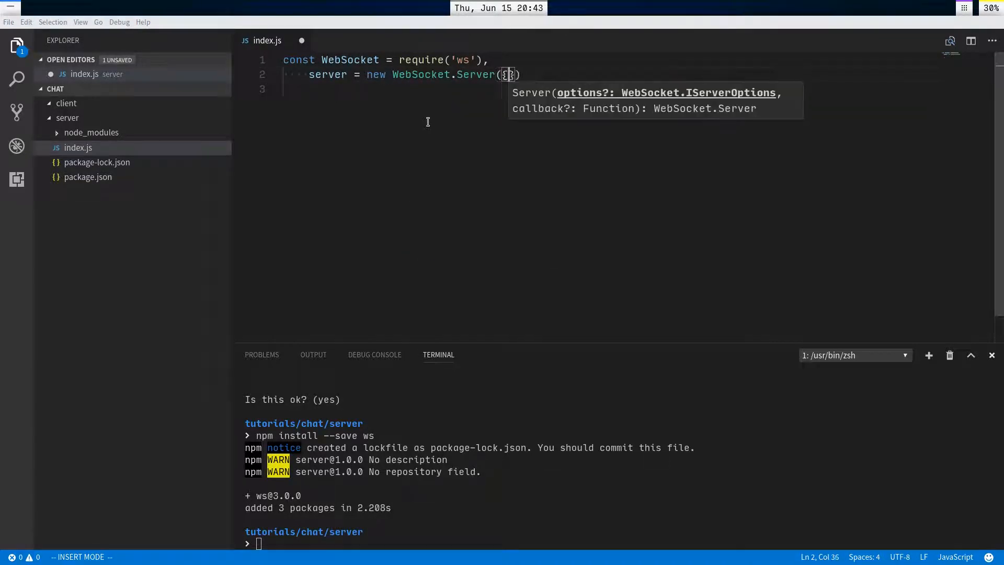
pyautogui.write('posr')
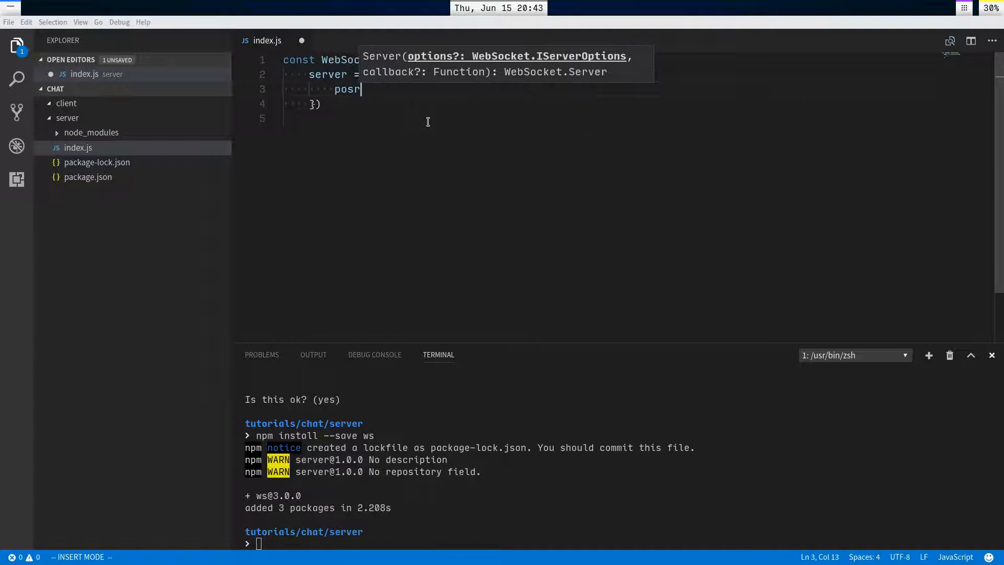
pyautogui.write('port: 12345,')
pyautogui.click(310, 103)
pyautogui.write(';')
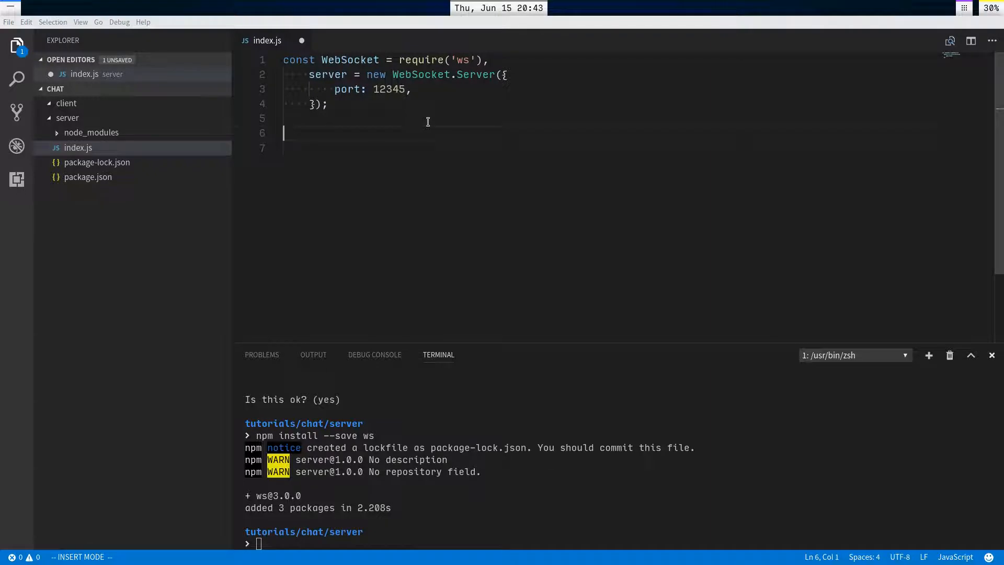
# - Add server.on('connection') with a per-client message listener that calls broadcast(data)
pyautogui.write('server.on(')
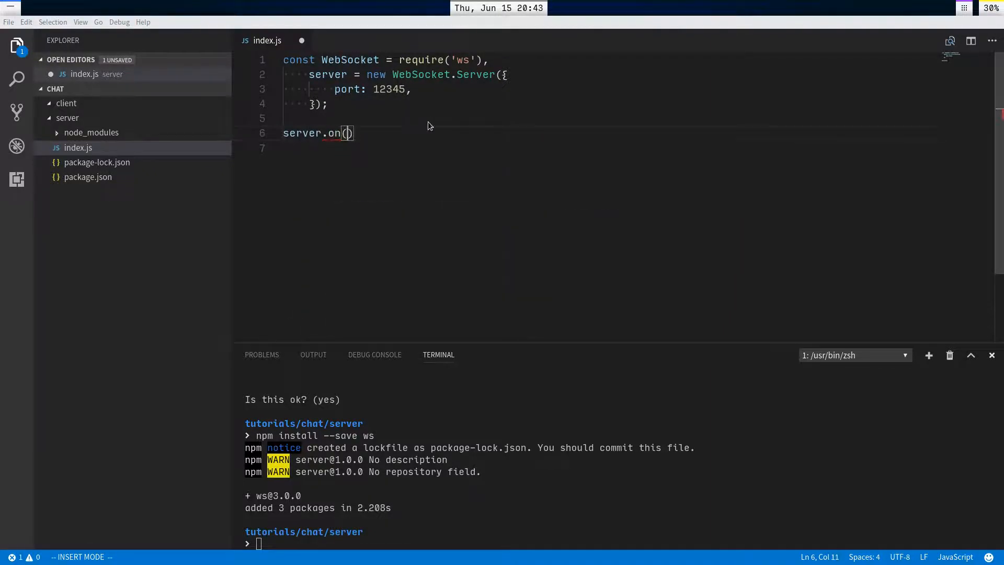
pyautogui.write("'connection'")
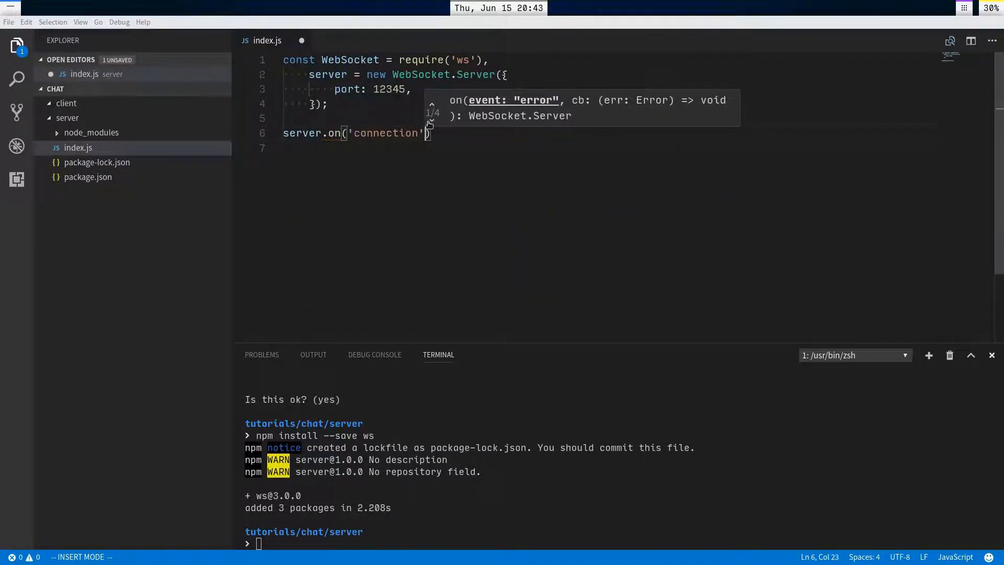
pyautogui.write(',')
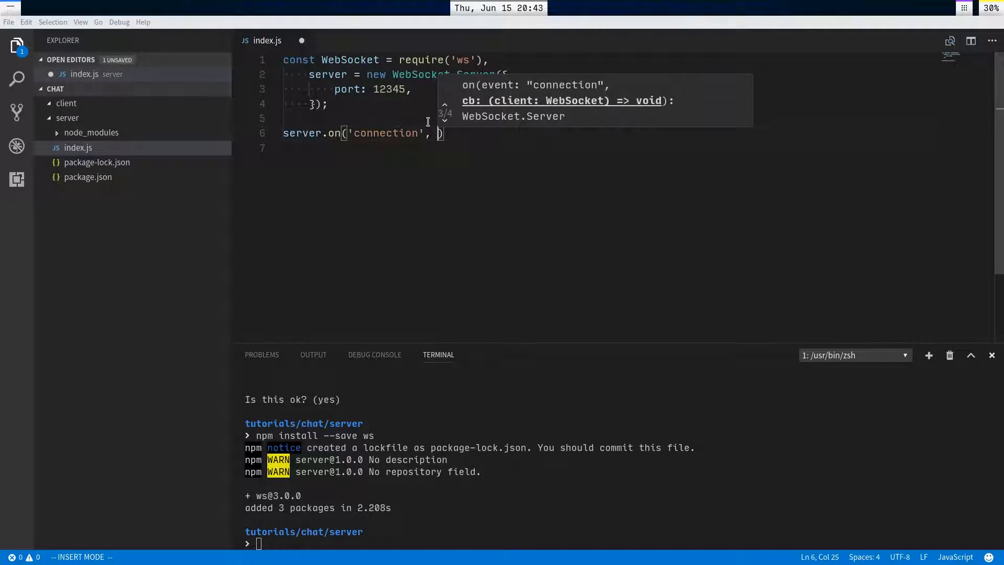
pyautogui.write('ws => {')
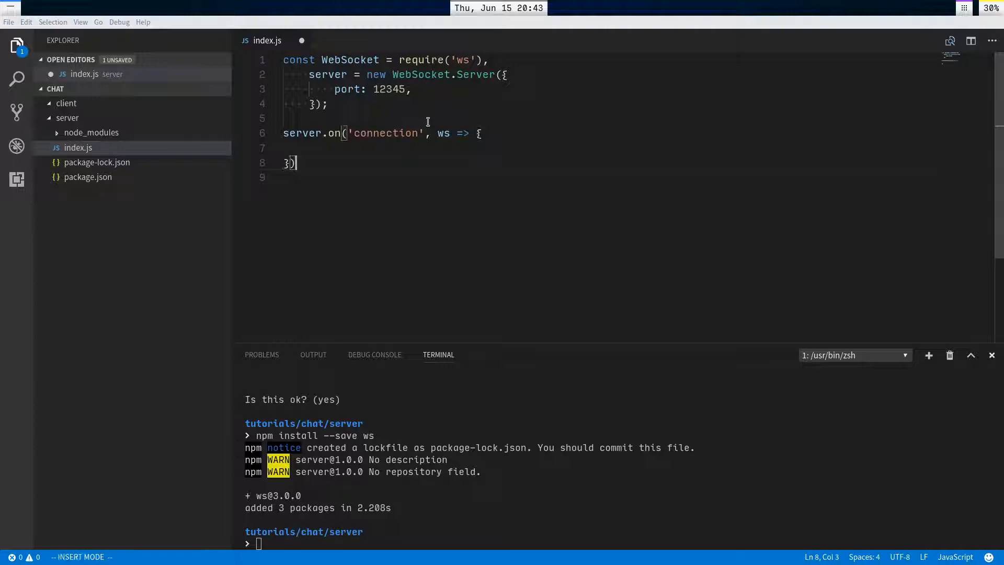
pyautogui.write("ws.on('message',")
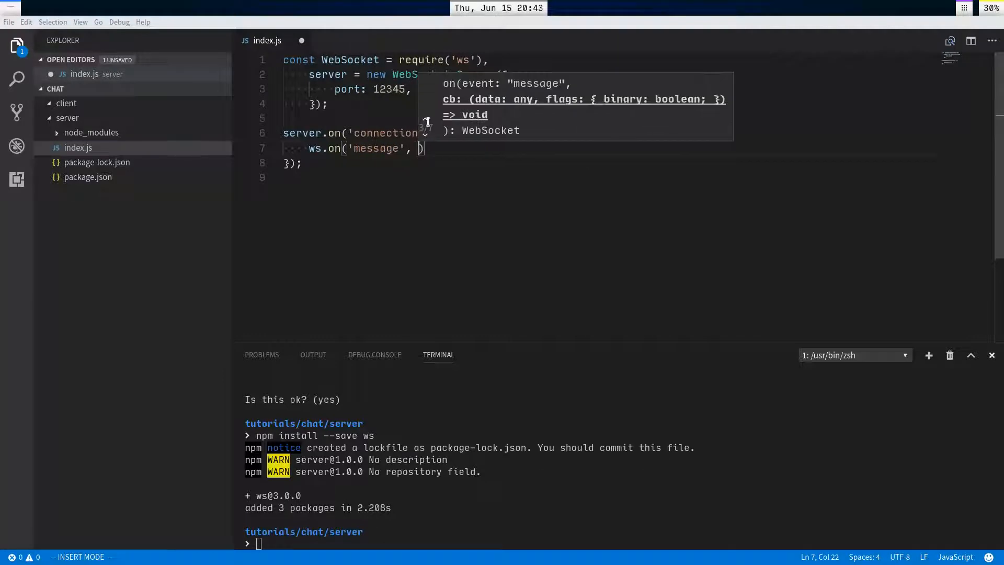
pyautogui.press('BackSpace')
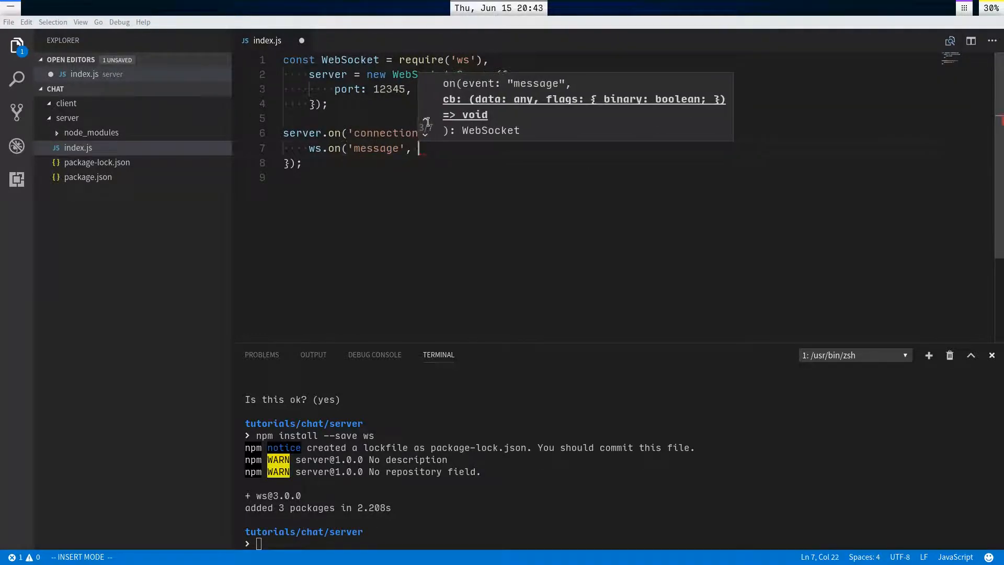
pyautogui.write('data => {')
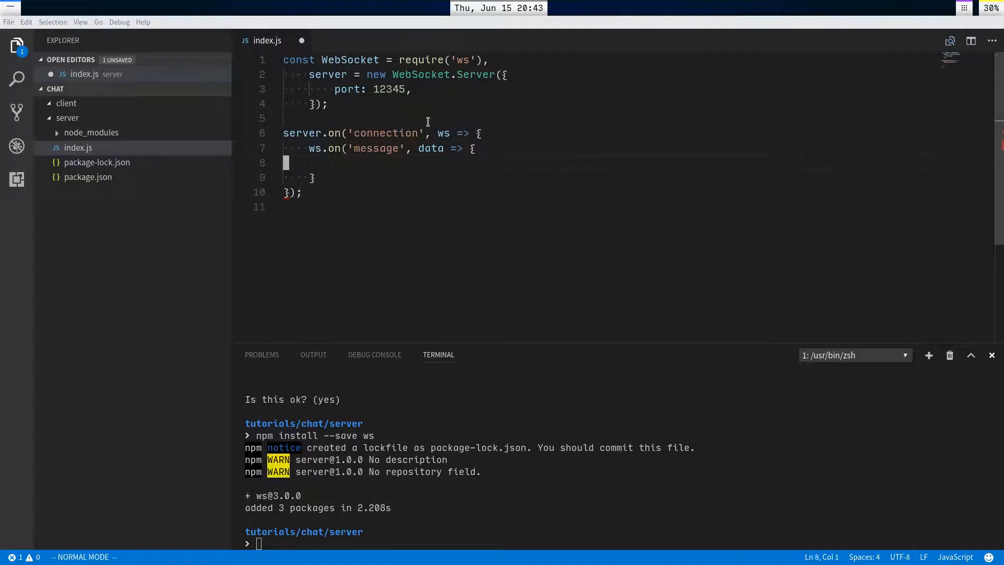
pyautogui.write('broad')
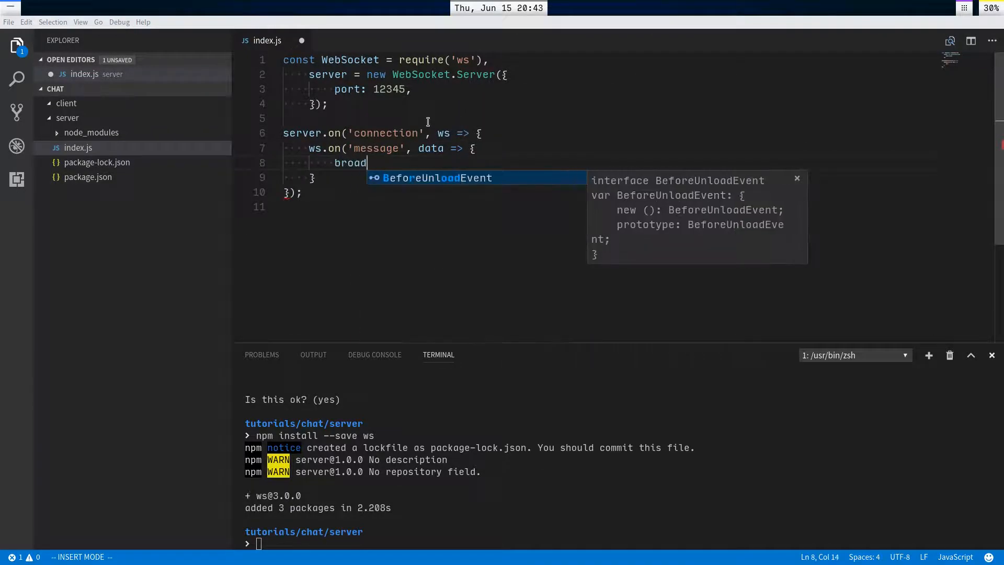
pyautogui.write('cast(data);')
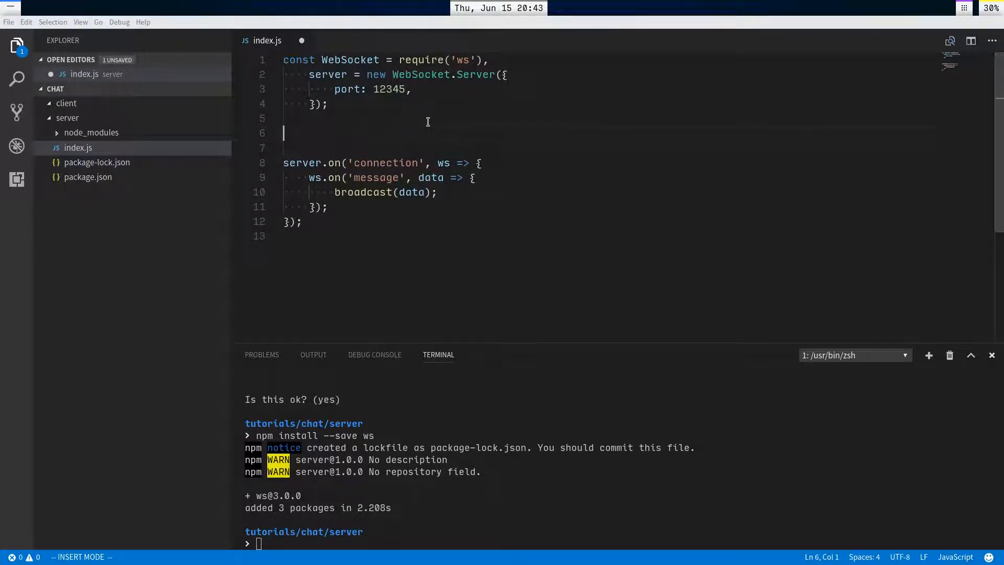
# - Define broadcast(data) calling ws.send(data) for each of server.clients, and save index.js
pyautogui.write('function broadcas')
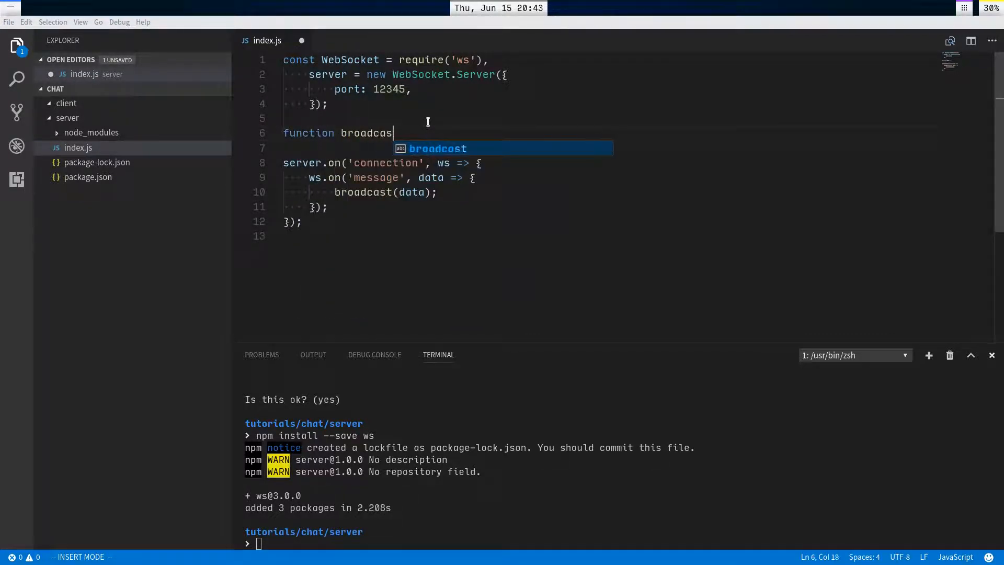
pyautogui.write('(data) {')
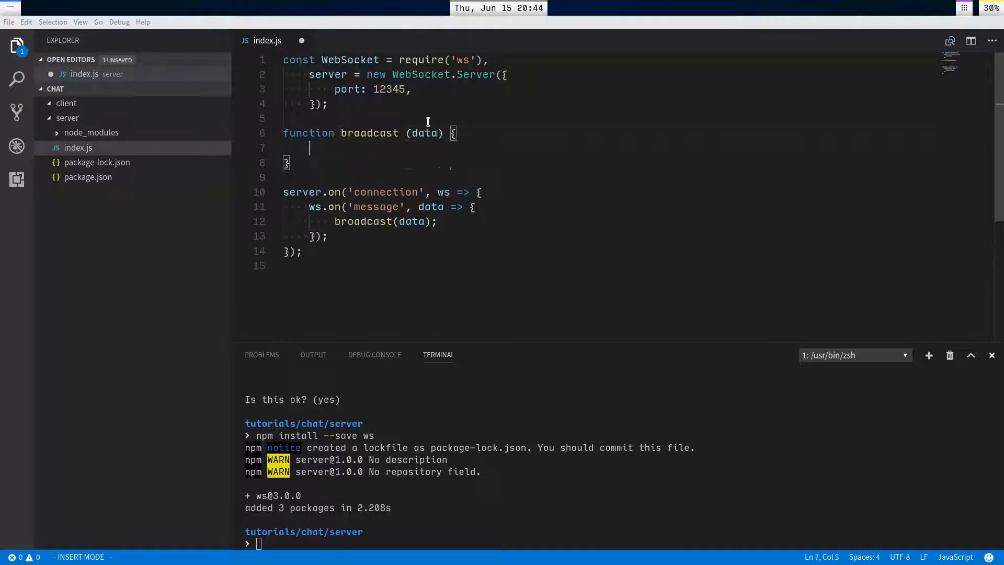
pyautogui.write('s')
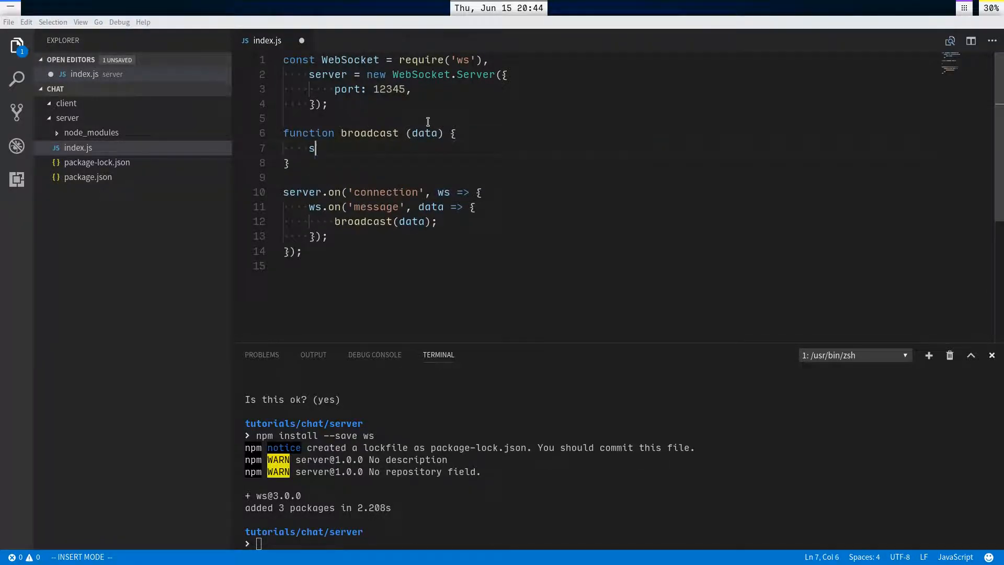
pyautogui.write('erver.cli')
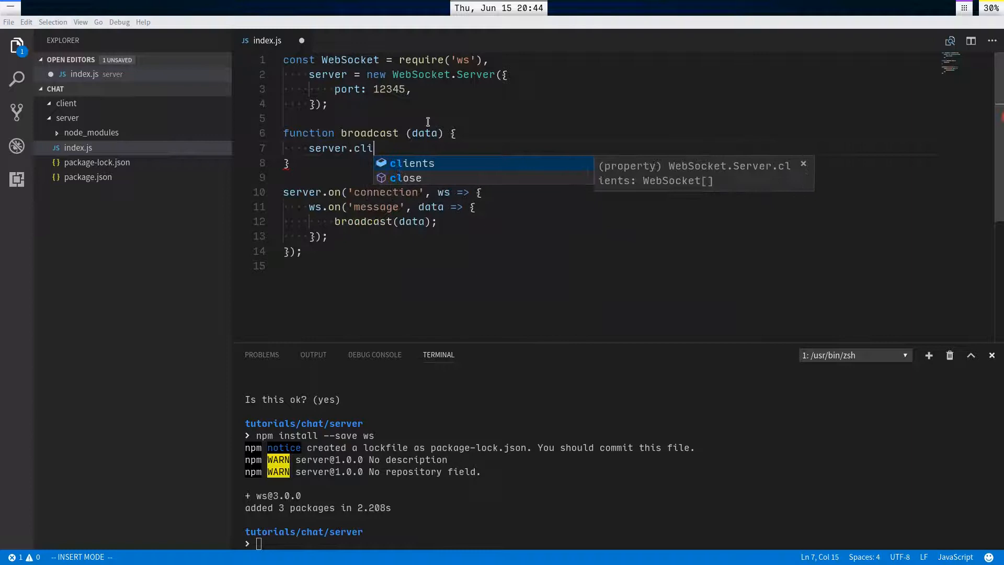
pyautogui.write('ents.forEach(')
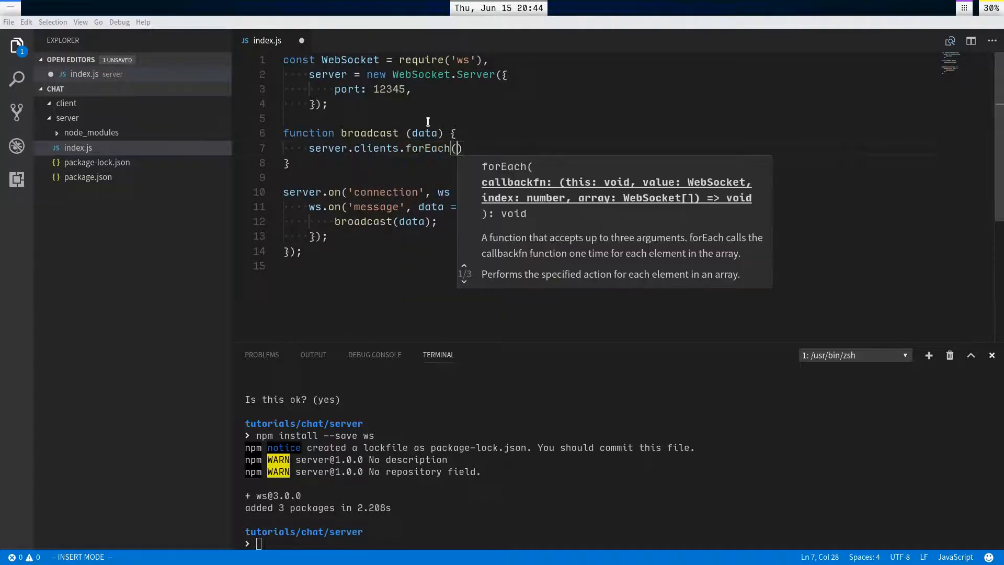
pyautogui.write('ws => {')
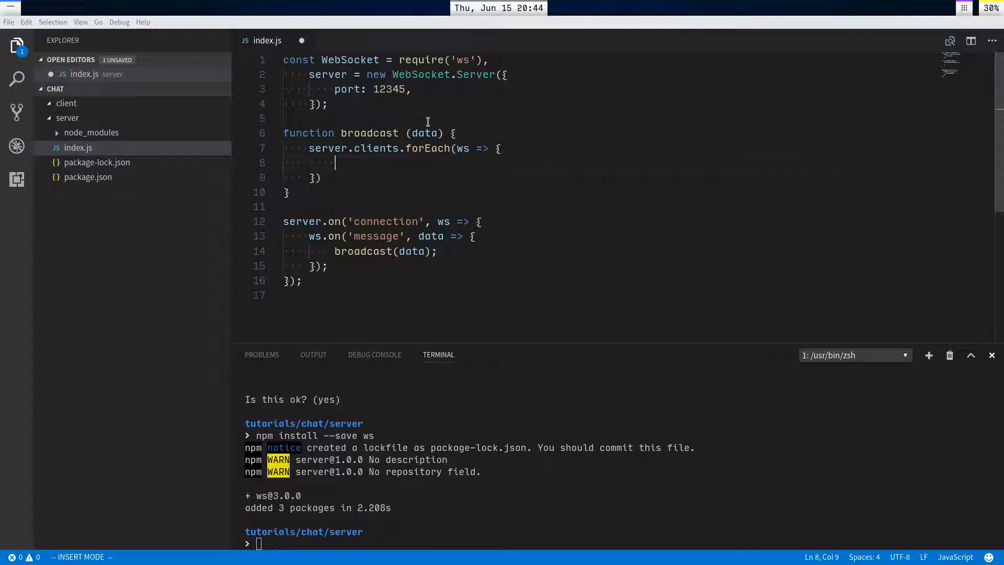
pyautogui.write('ws.send')
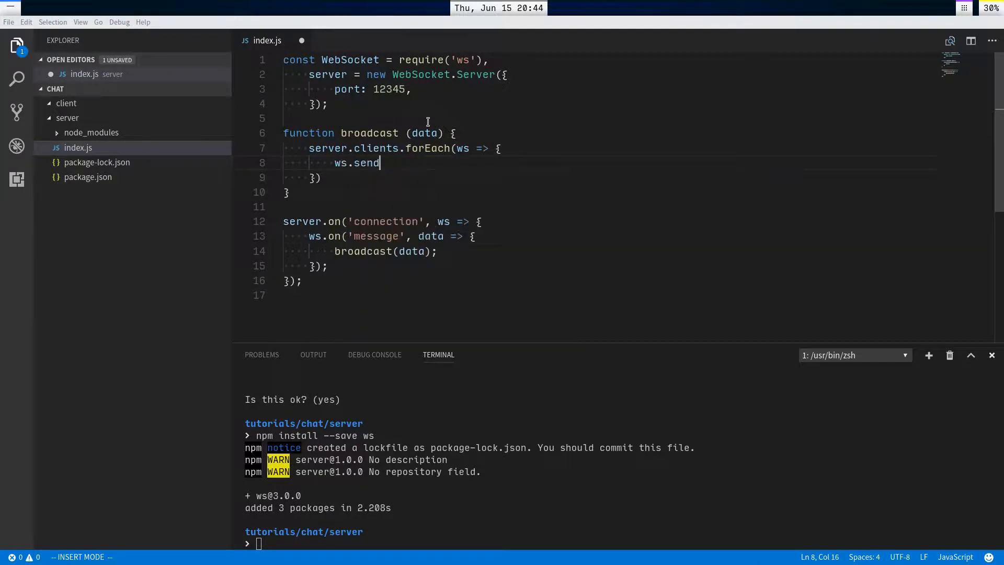
pyautogui.write('(data);')
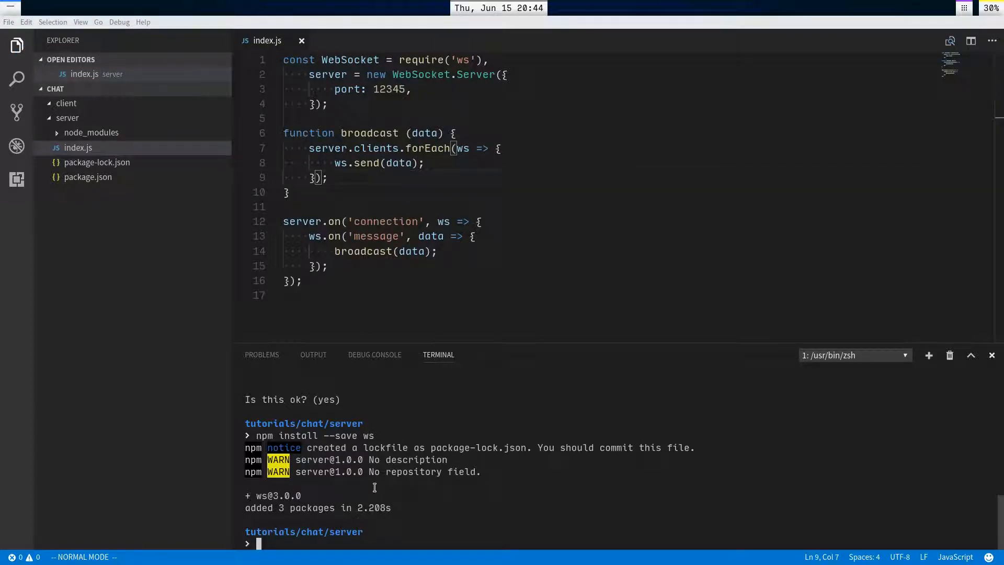
# - Start the server with node index.js and create a new file in the client folder
pyautogui.write('node index.js')
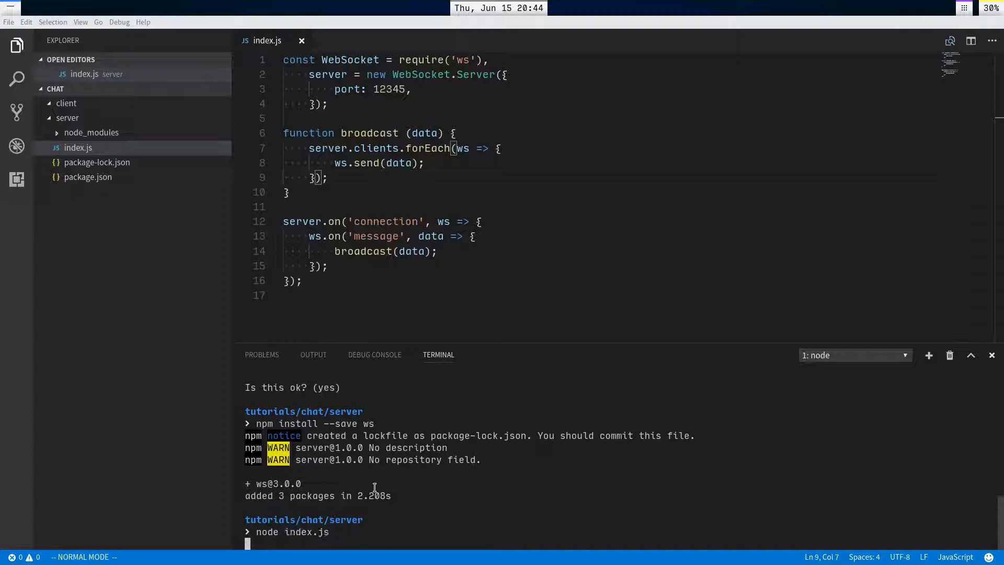
pyautogui.rightClick(66, 103)
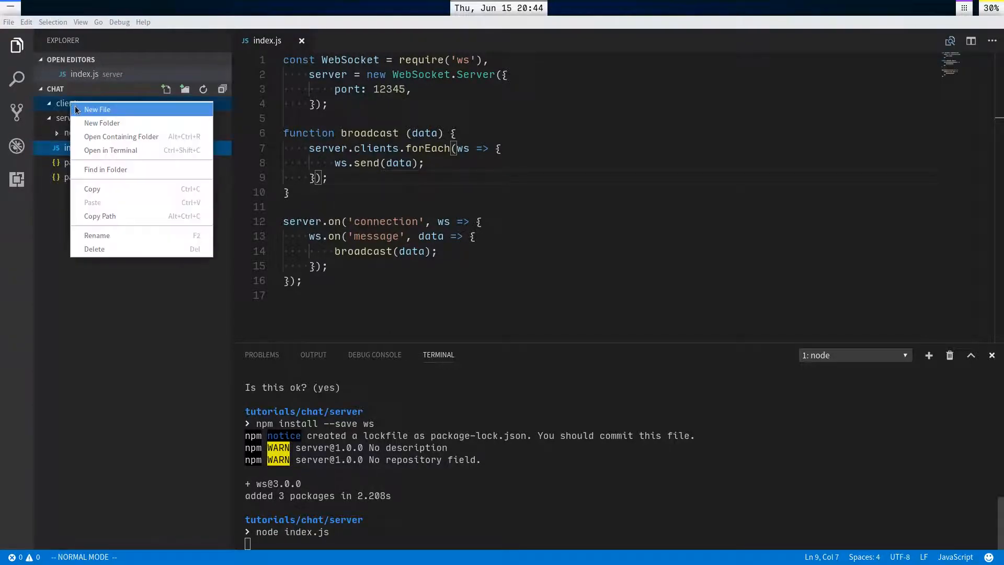
pyautogui.click(97, 109)
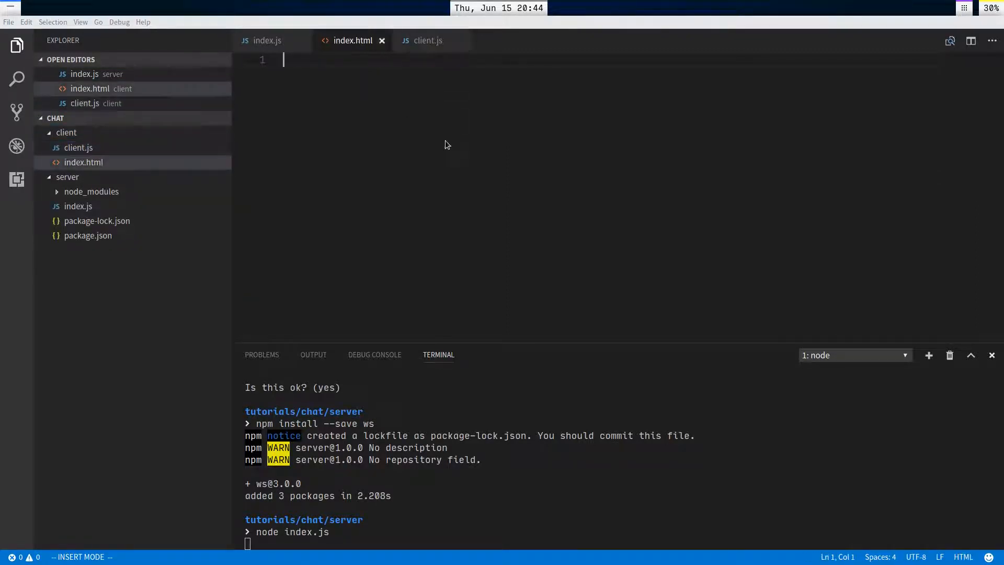
# - Build index.html with a Chat title, box div, msg text input and client.js script tag
pyautogui.write('html>')
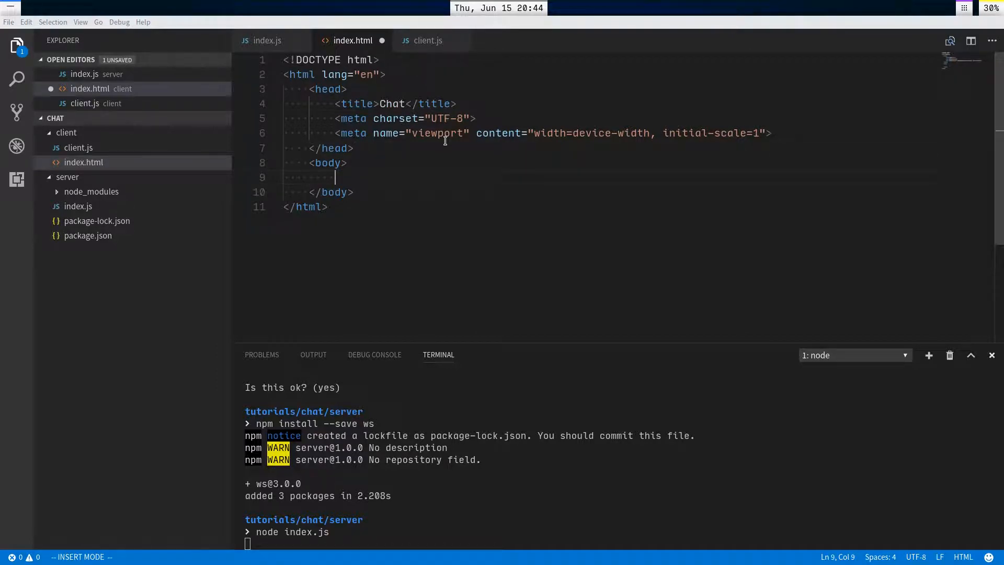
pyautogui.write('<div id="box"></div>')
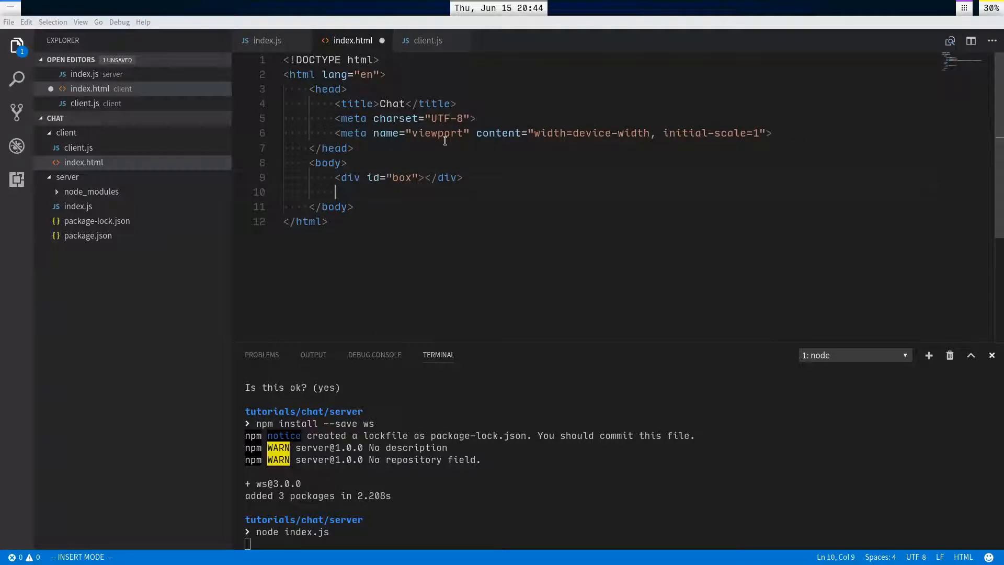
pyautogui.write('i')
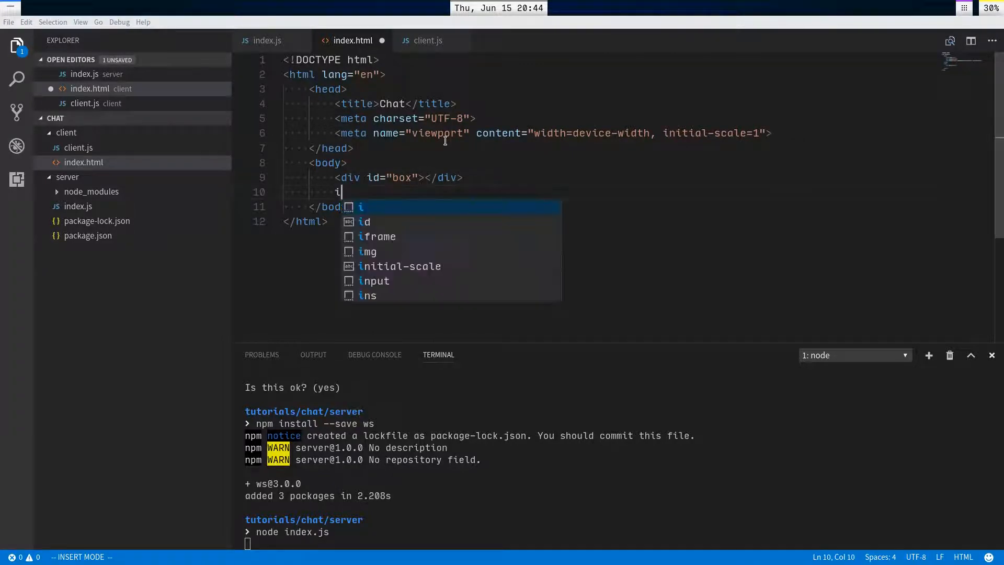
pyautogui.write('nput#m')
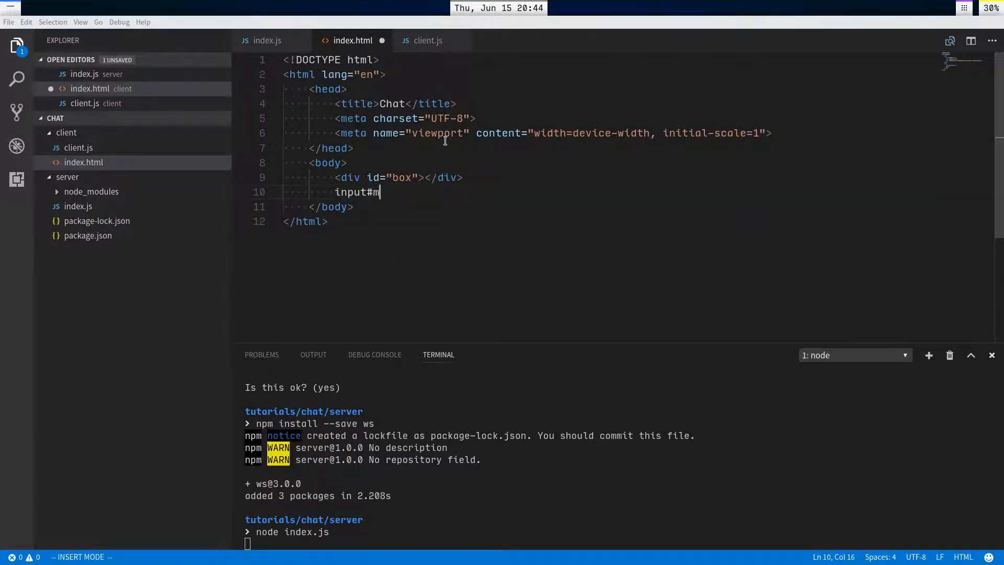
pyautogui.press('Tab')
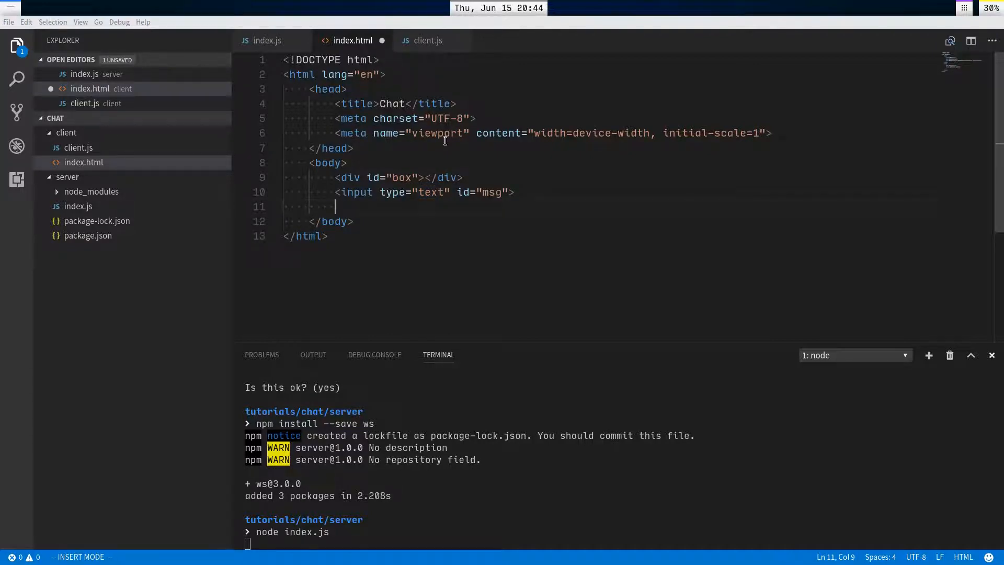
pyautogui.write('<script src="')
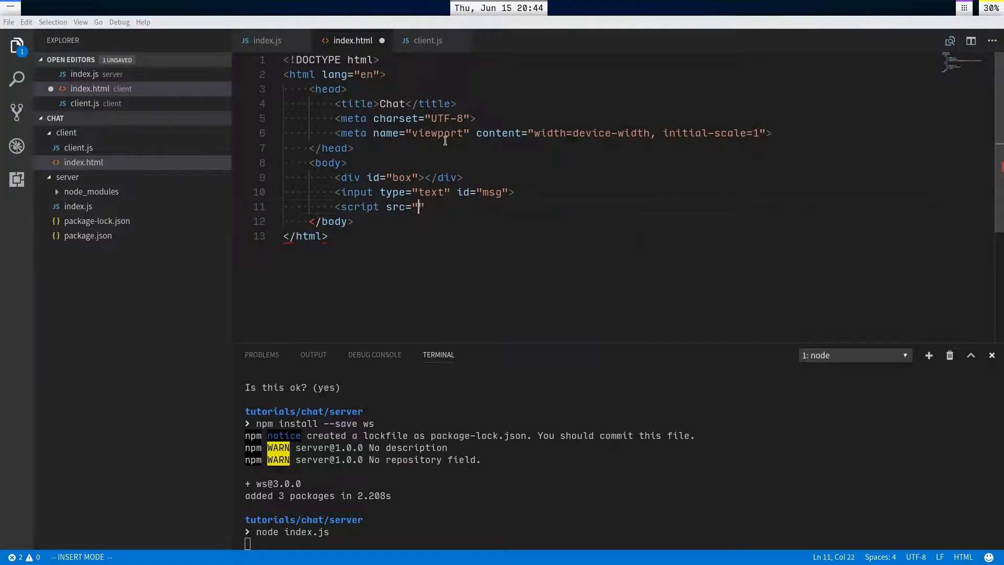
pyautogui.write('client.js"S')
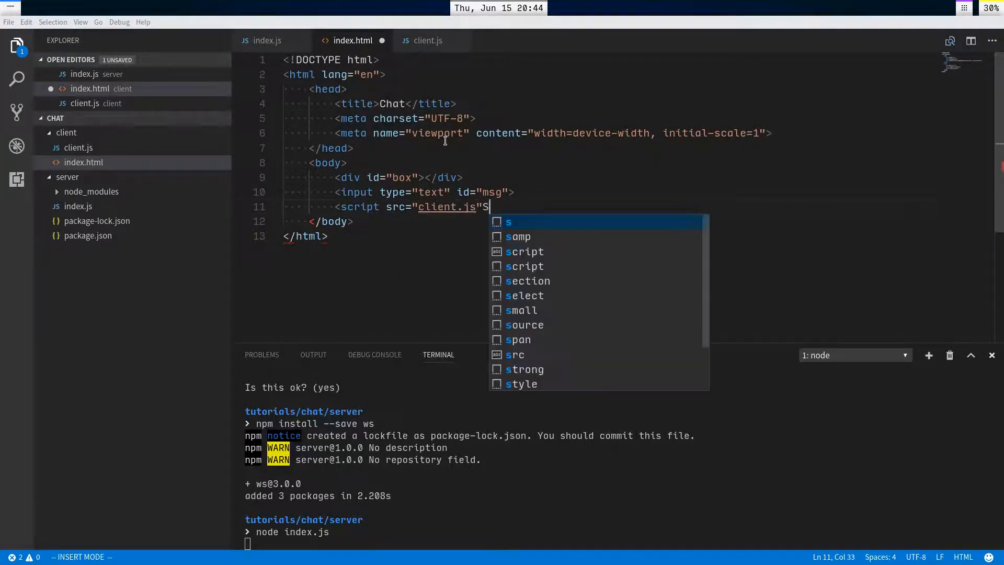
pyautogui.write('></script>')
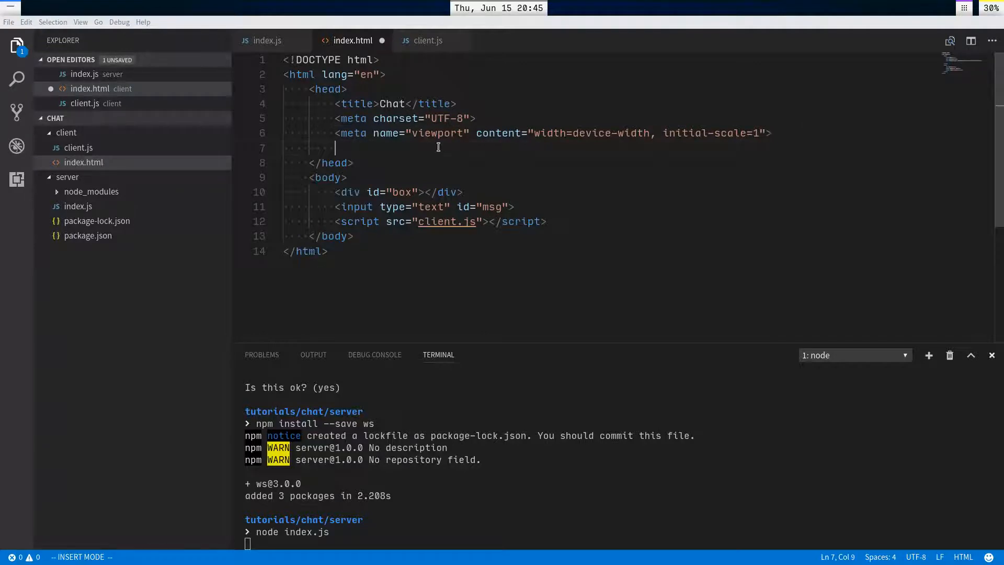
# - Add a <style> making #box 500×200px, auto overflow, 2px gray border, monospace; open client.js
pyautogui.write('<style>')
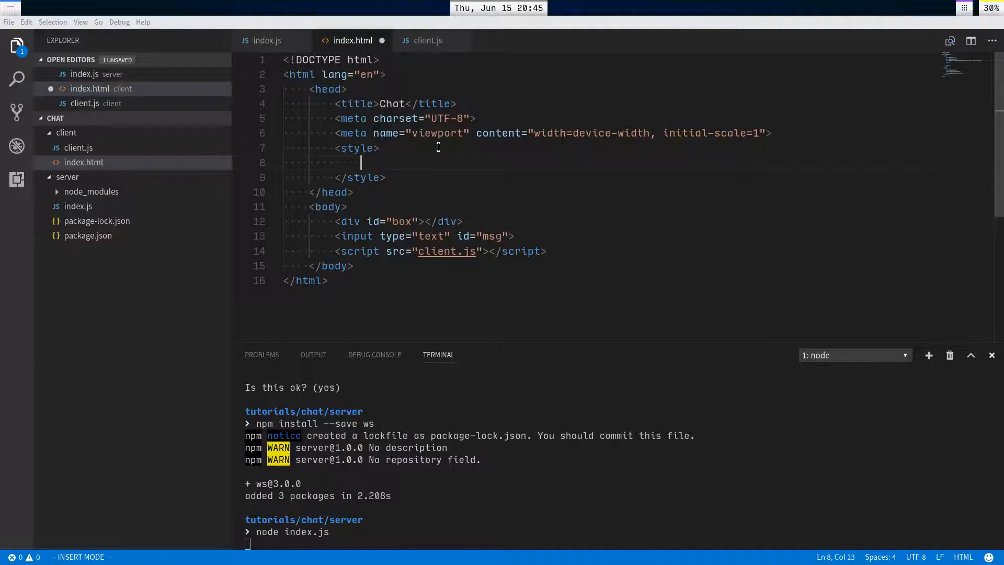
pyautogui.write('#box {')
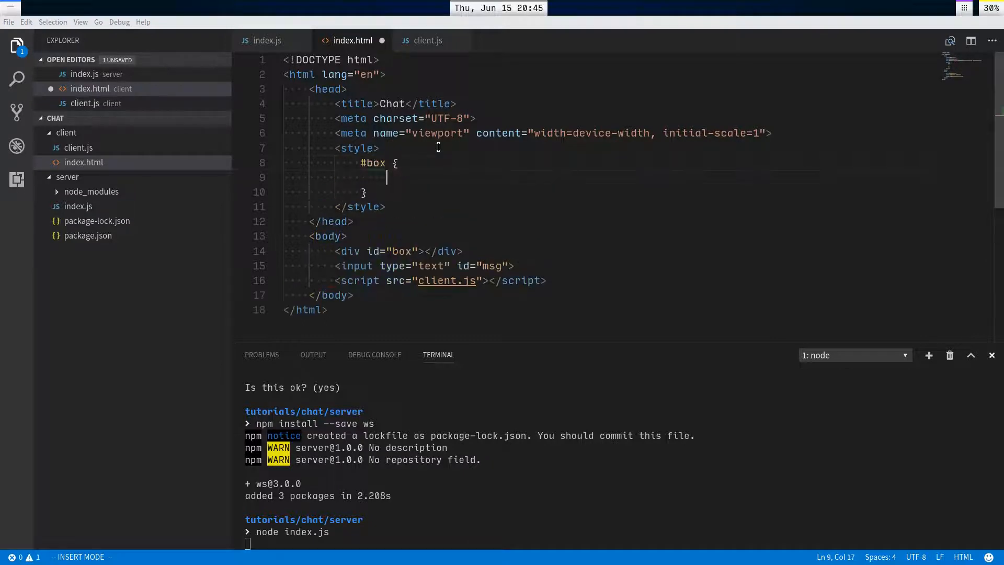
pyautogui.write('width: 500')
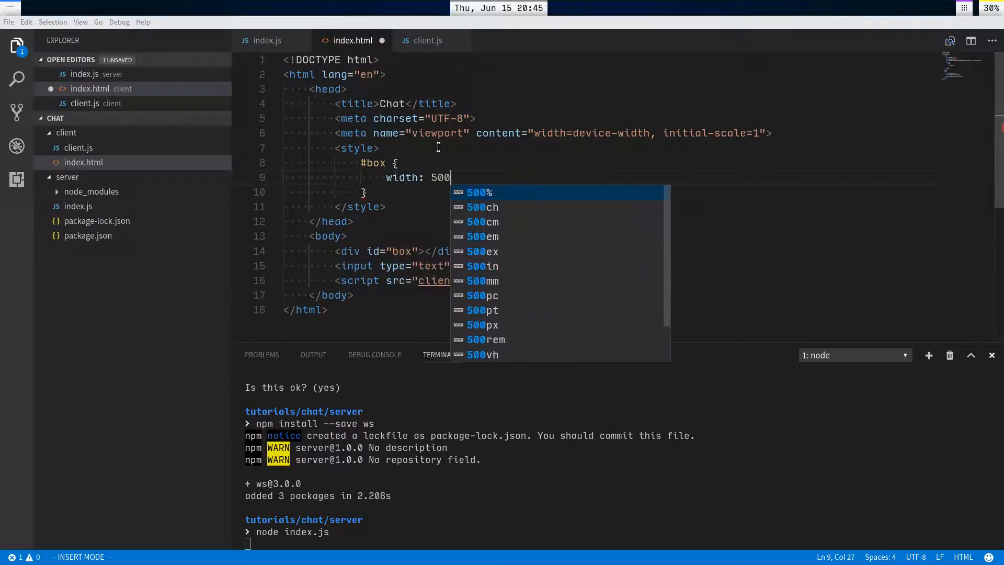
pyautogui.write('px;')
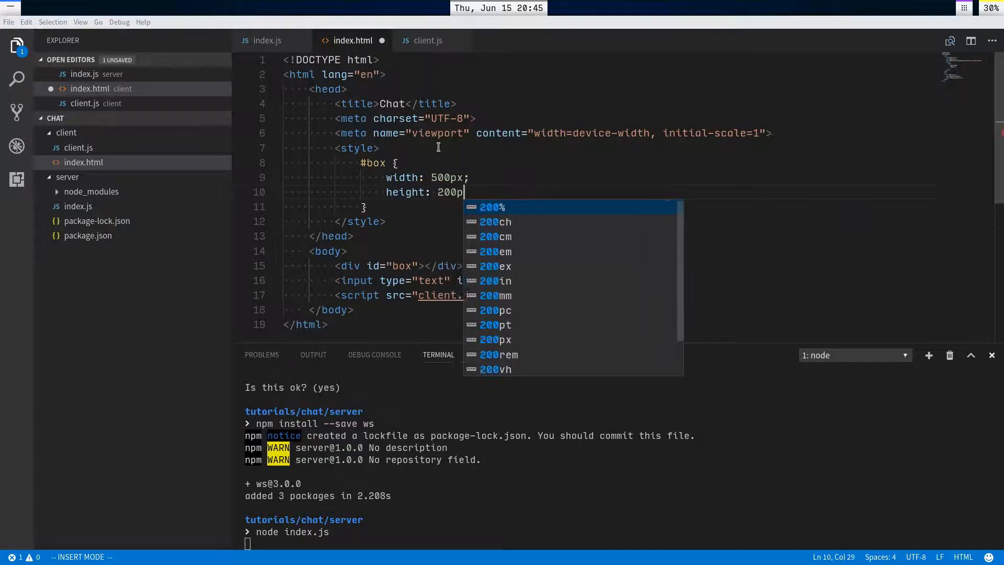
pyautogui.write('px;')
pyautogui.write('overflow-x')
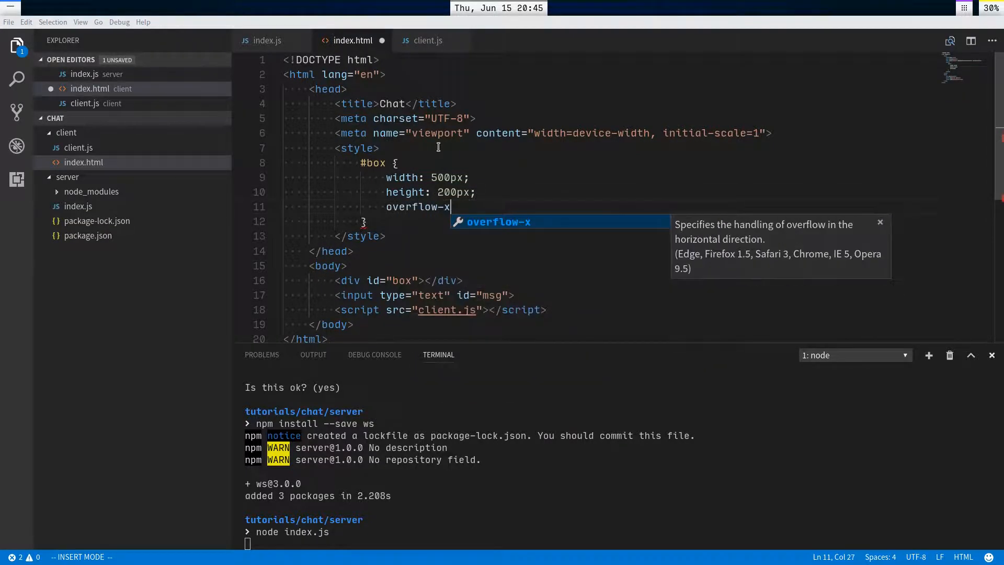
pyautogui.write(': auto;')
pyautogui.write('border: 2px solid gray;')
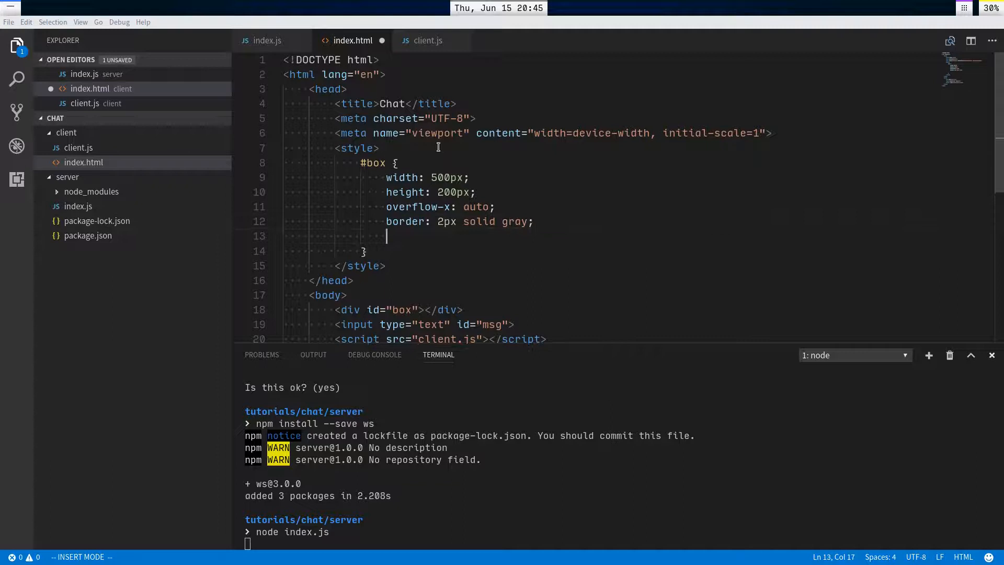
pyautogui.write('font-family')
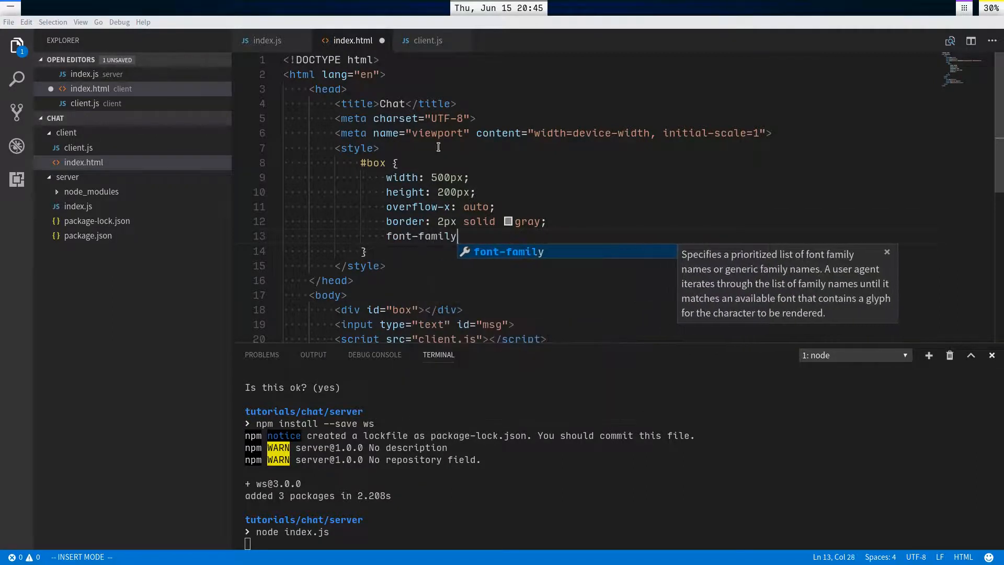
pyautogui.write(': monospace;')
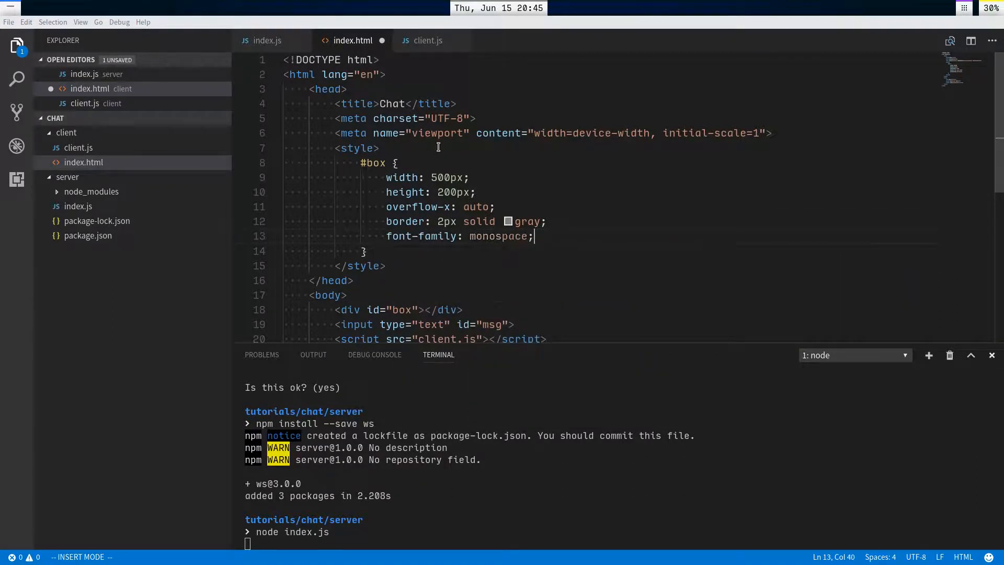
pyautogui.click(427, 40)
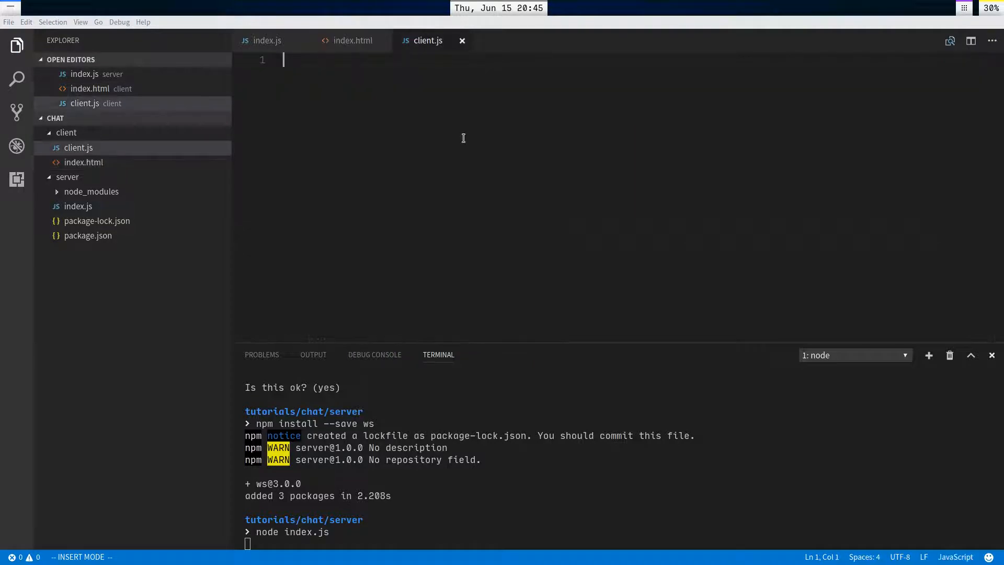
# - Declare a WebSocket connection to ws://localhost:12345 plus box and msg element references
pyautogui.write('const con')
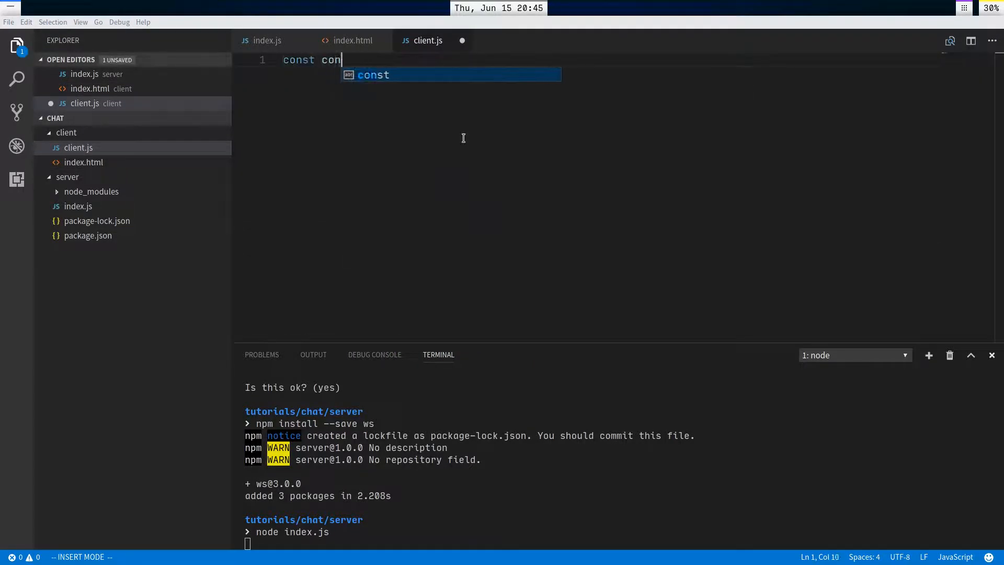
pyautogui.write("nection = new WebSocket('")
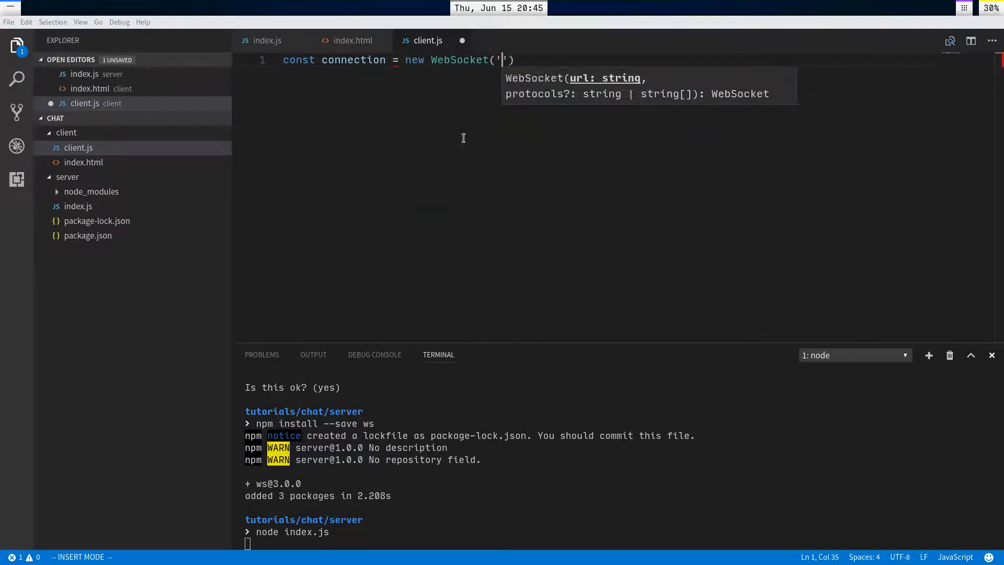
pyautogui.write('ws://')
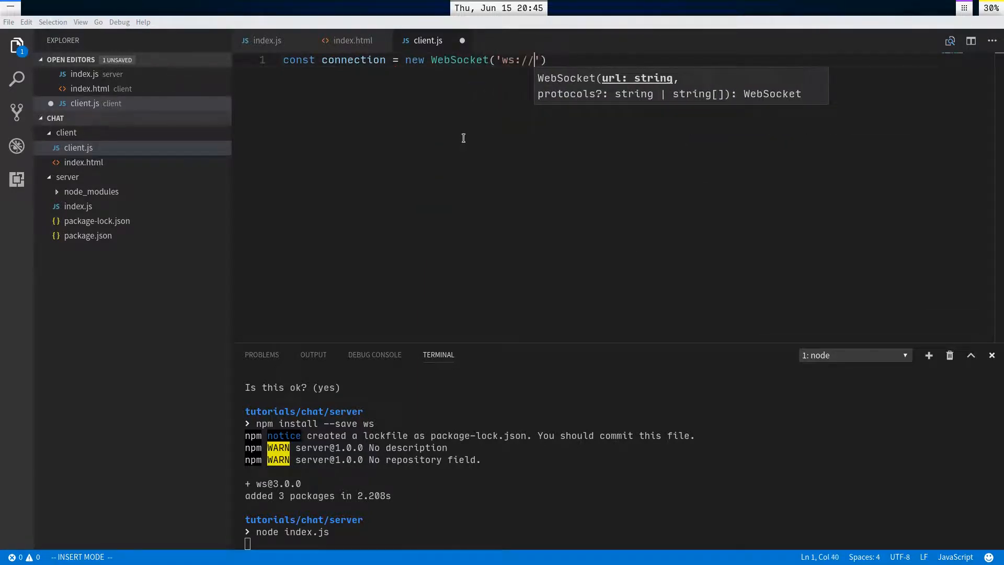
pyautogui.write('localh')
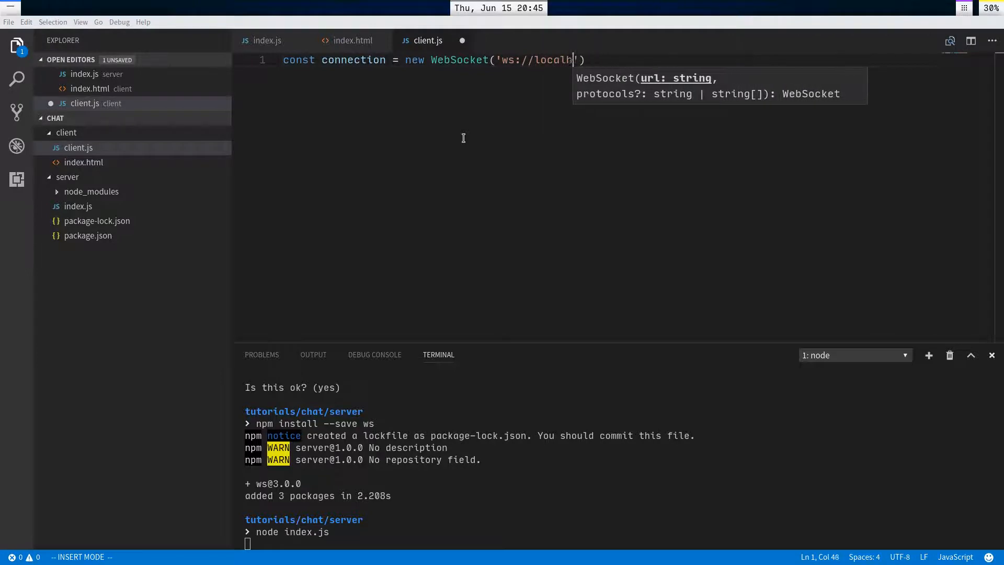
pyautogui.write('ost:12345')
pyautogui.write('box')
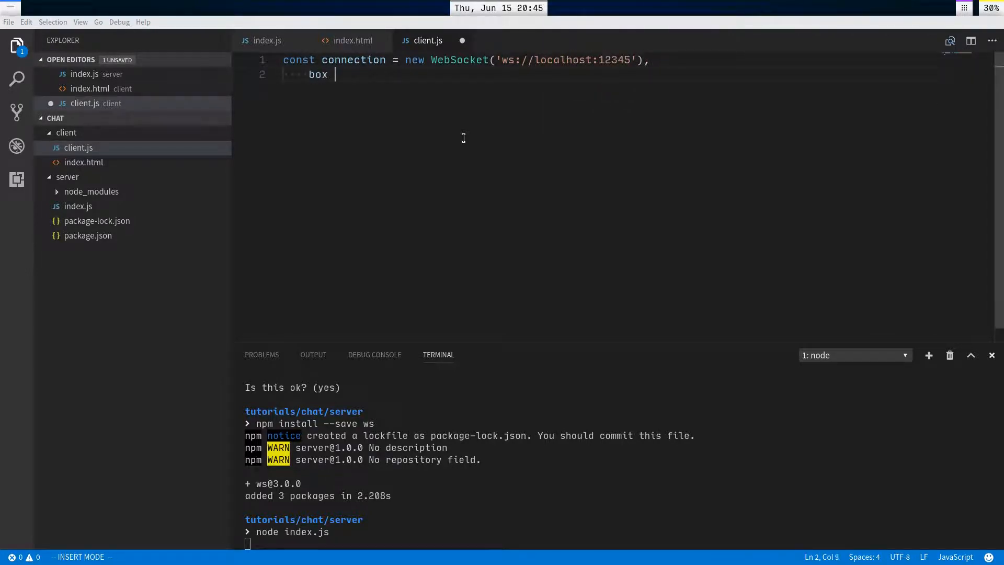
pyautogui.write('= document.getElementById')
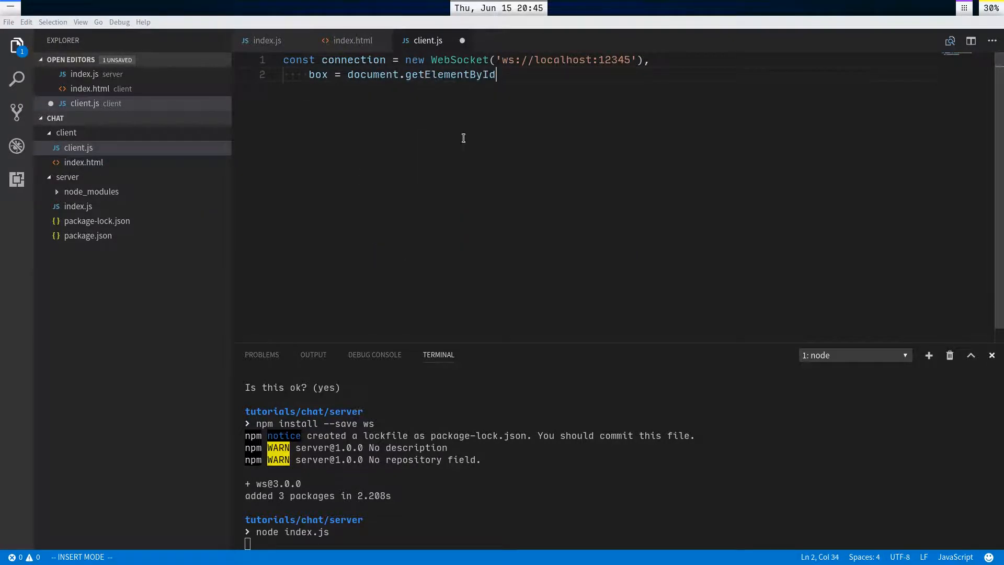
pyautogui.write("('box'),")
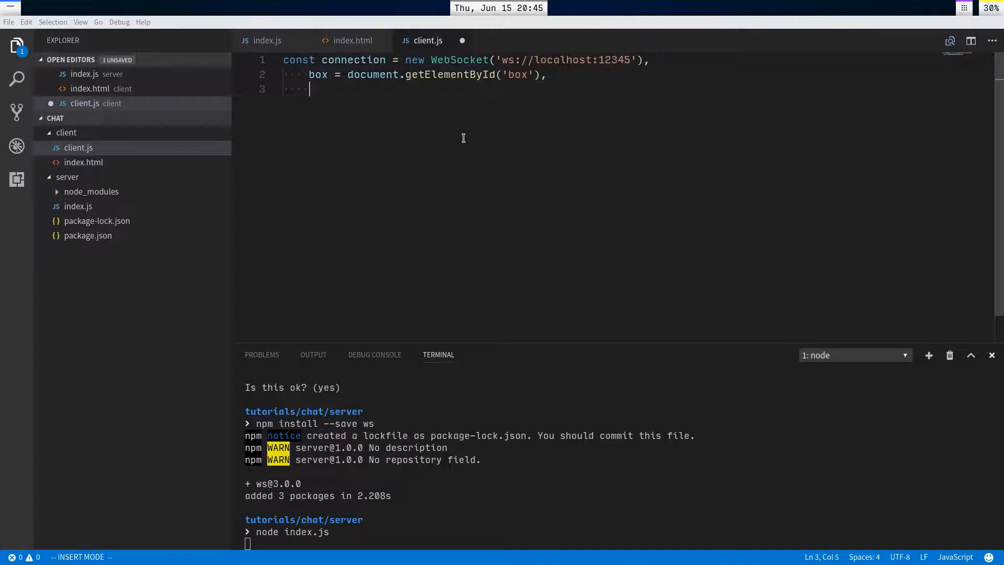
pyautogui.write('msg = docum')
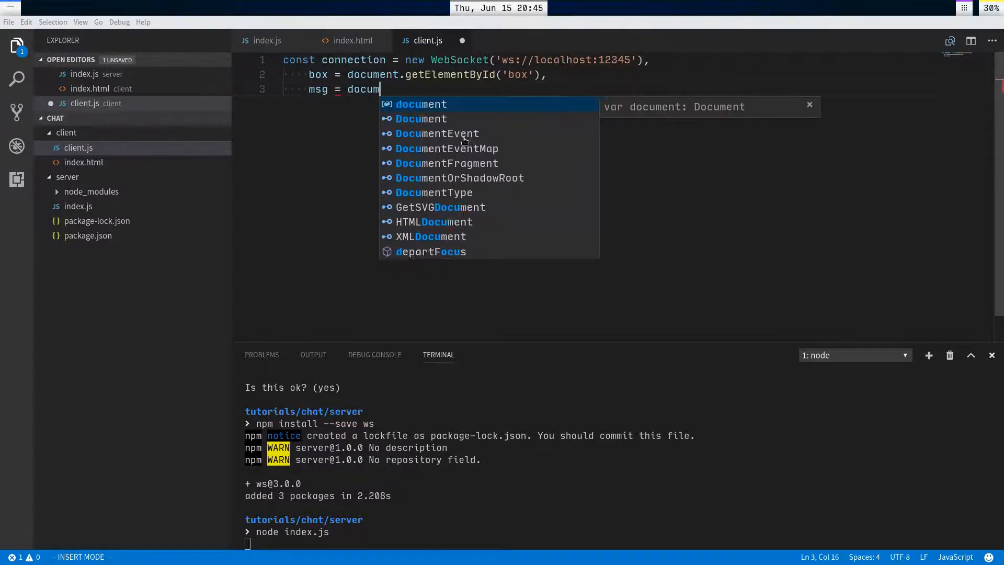
pyautogui.write('.getElementB')
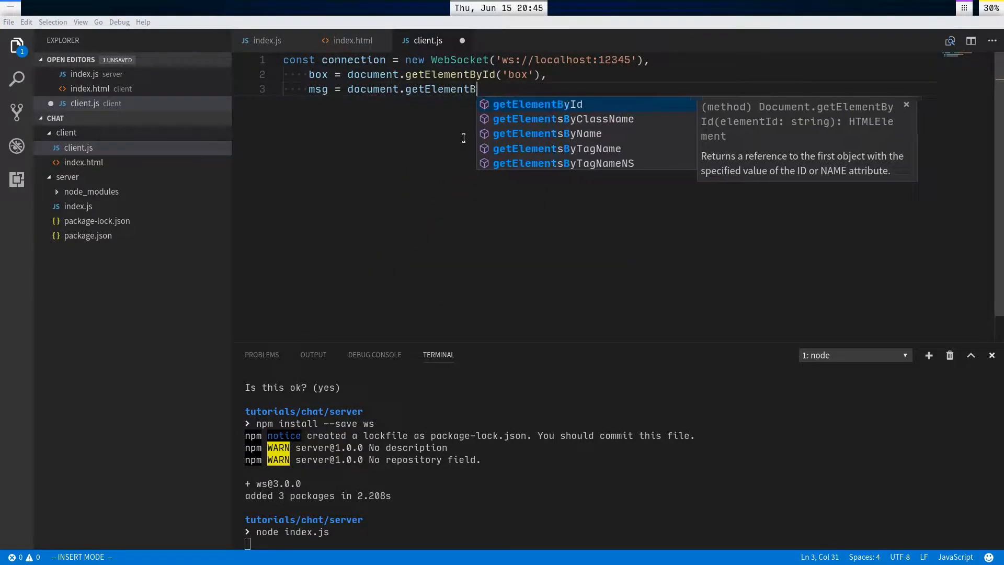
pyautogui.write("ById('msg');")
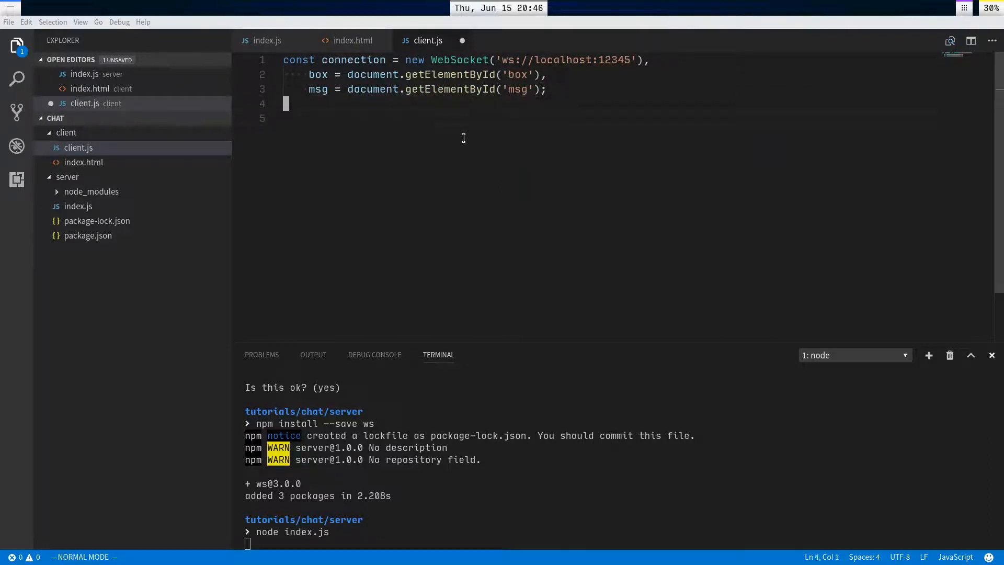
# - Log 'connected' to the console when the WebSocket connection opens
pyautogui.write('connection.')
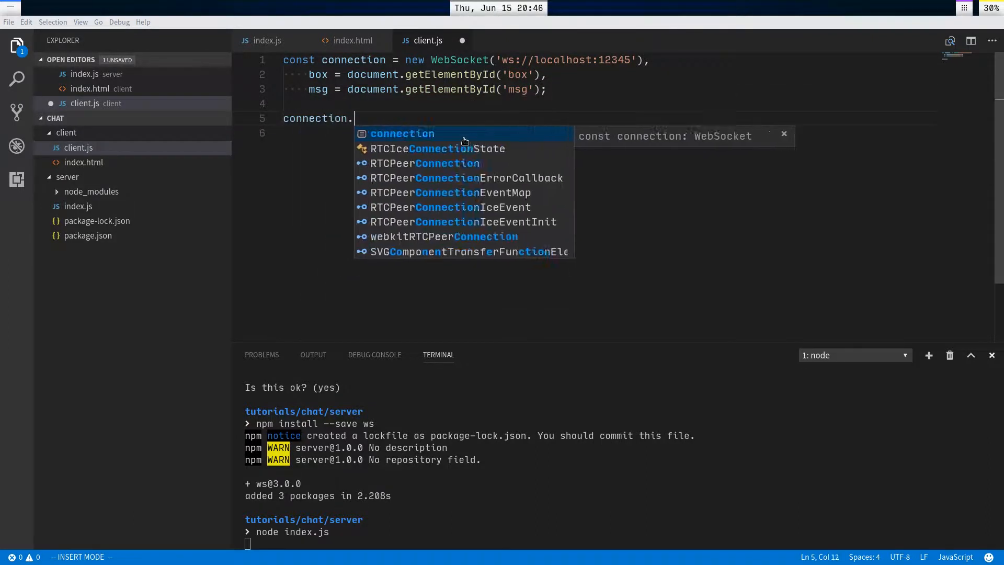
pyautogui.write("addEventListener('open',")
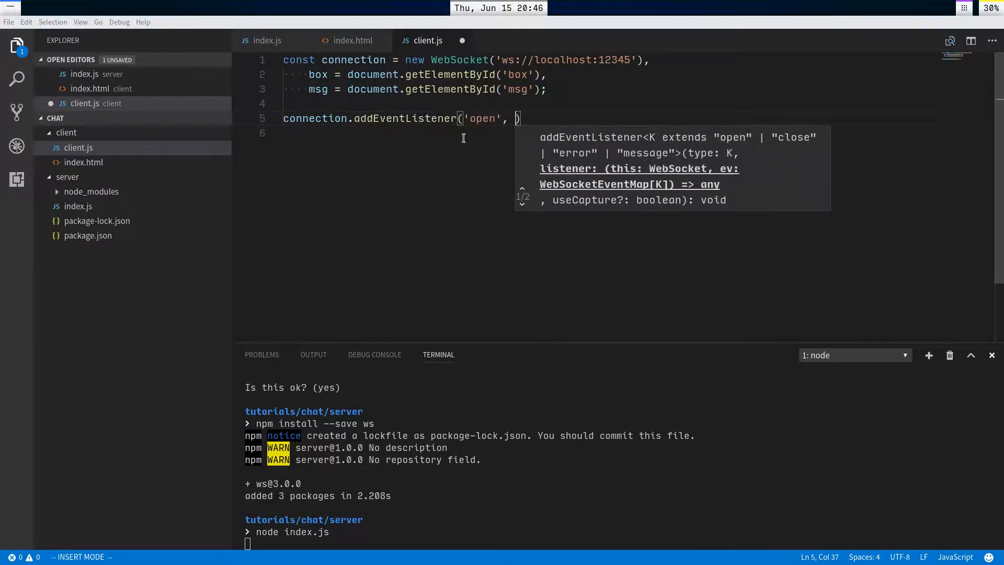
pyautogui.write('() => {')
pyautogui.click(610, 133)
pyautogui.write('console')
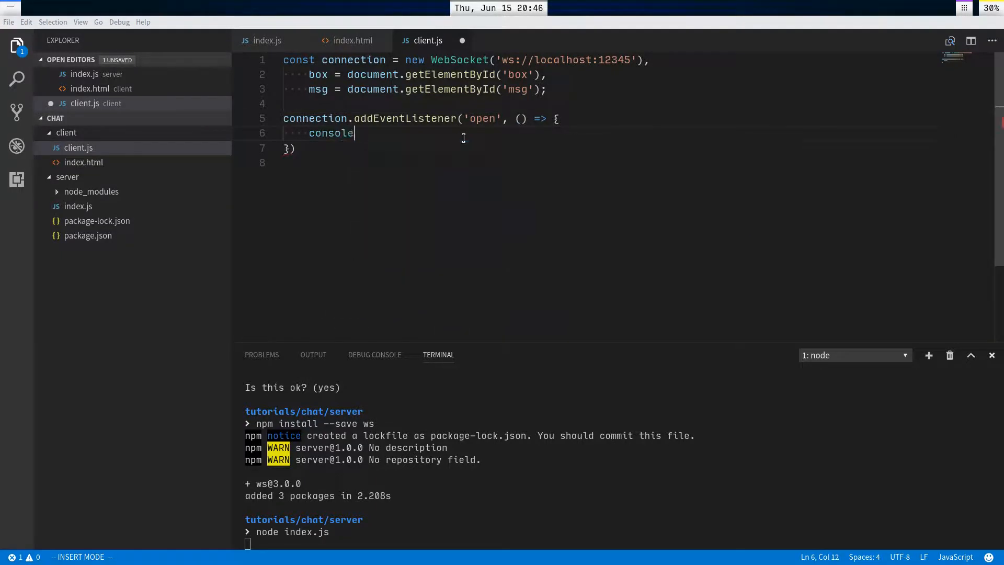
pyautogui.write(".log('connect')")
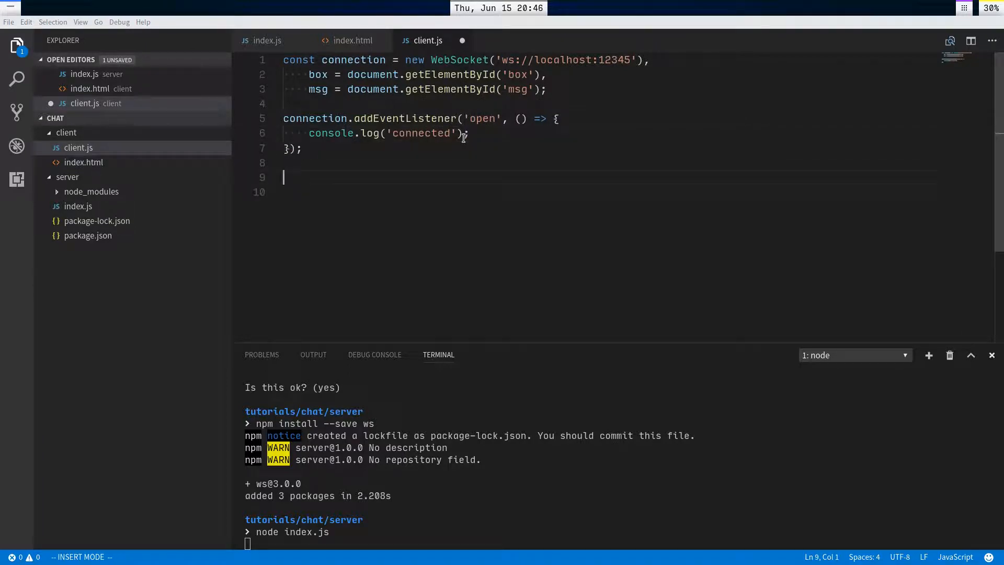
# - Add a keydown listener on msg that reads the key code from e.which or e.keyCode
pyautogui.write('msg.')
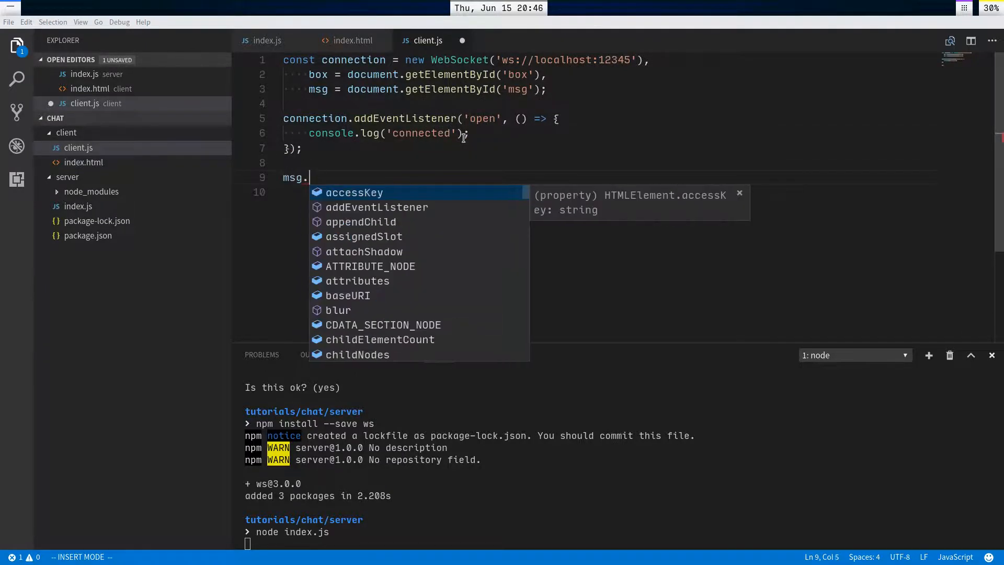
pyautogui.write("addEventListener('k")
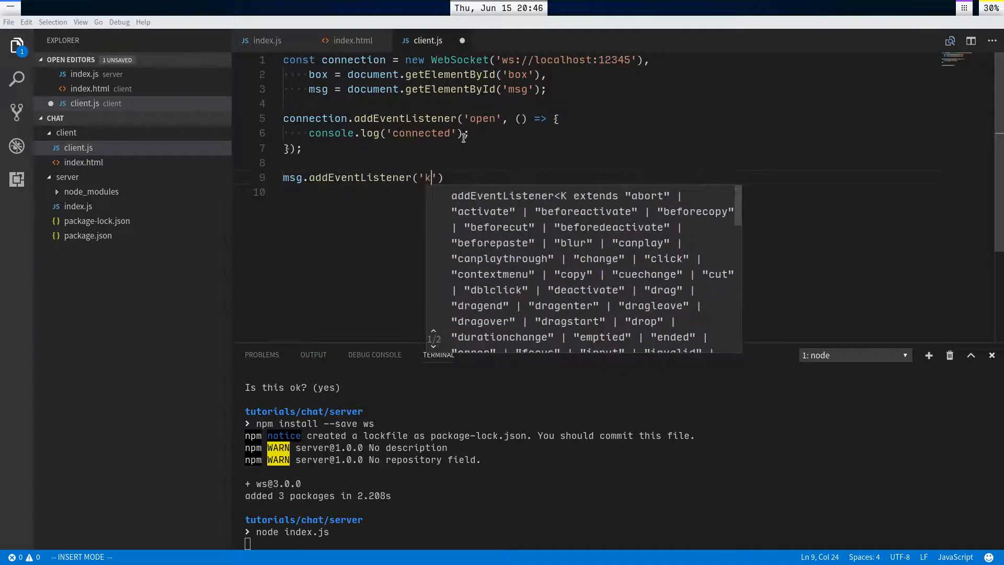
pyautogui.write("eydown',")
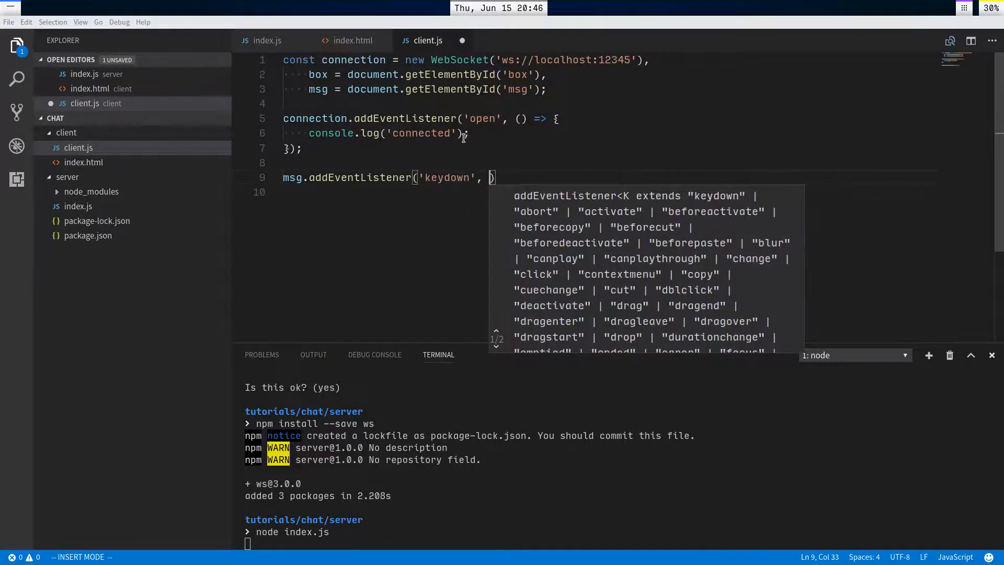
pyautogui.write('e => {')
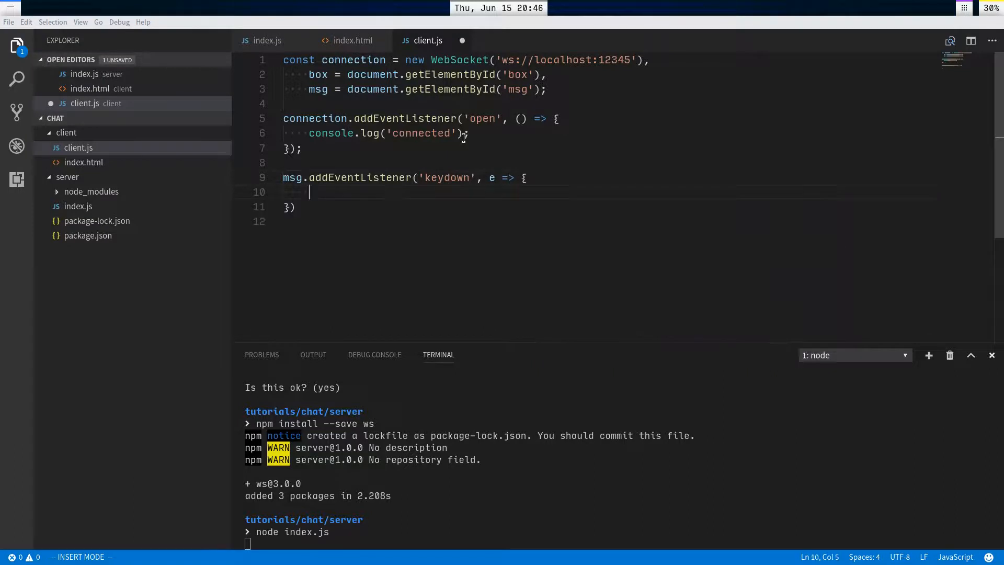
pyautogui.write(';')
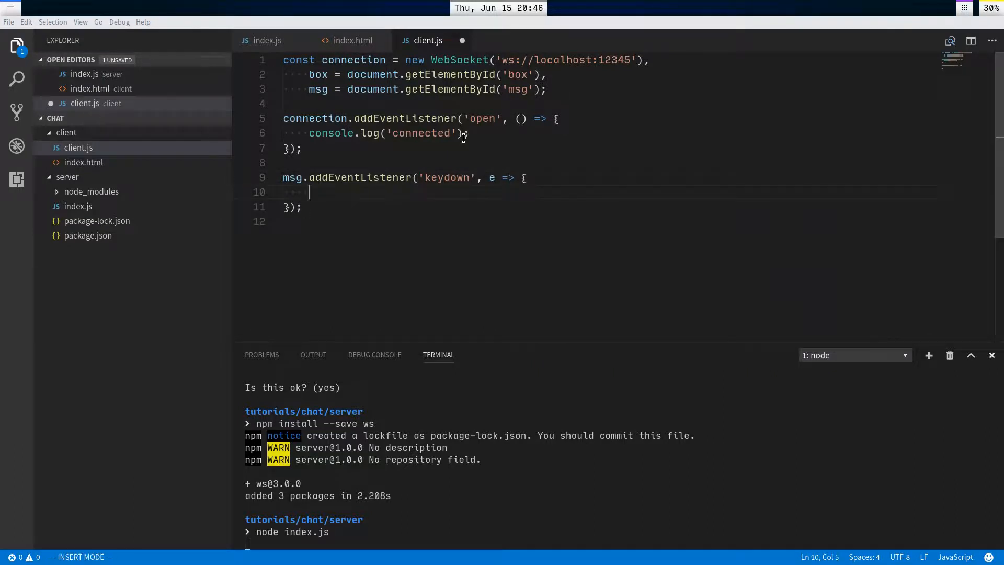
pyautogui.write('let kc =')
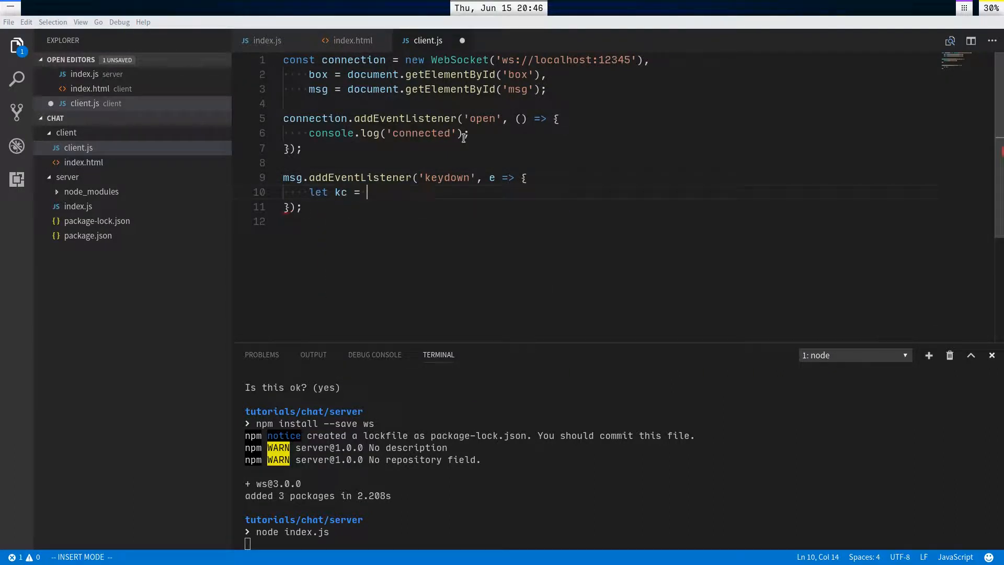
pyautogui.write('e.whic')
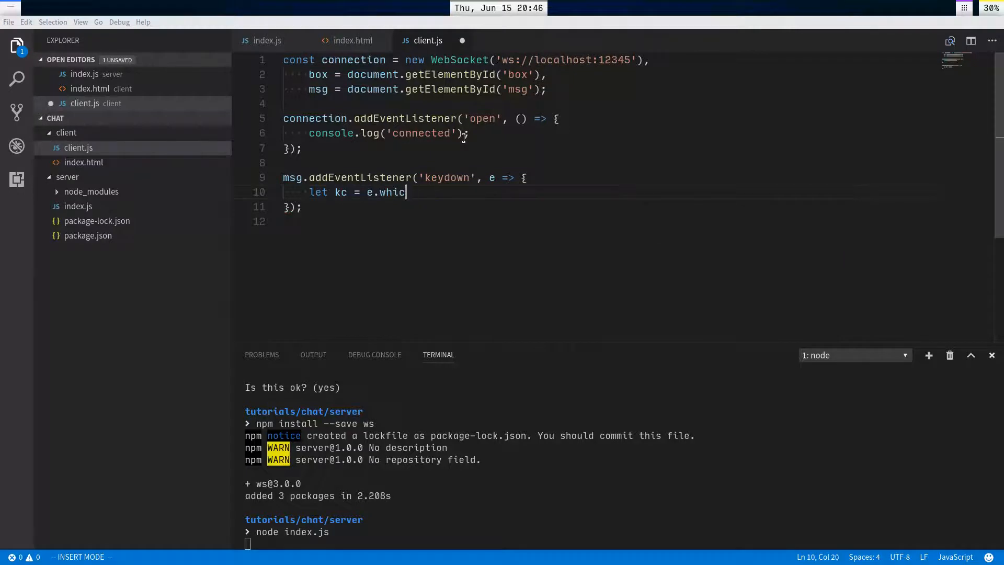
pyautogui.write('h ||')
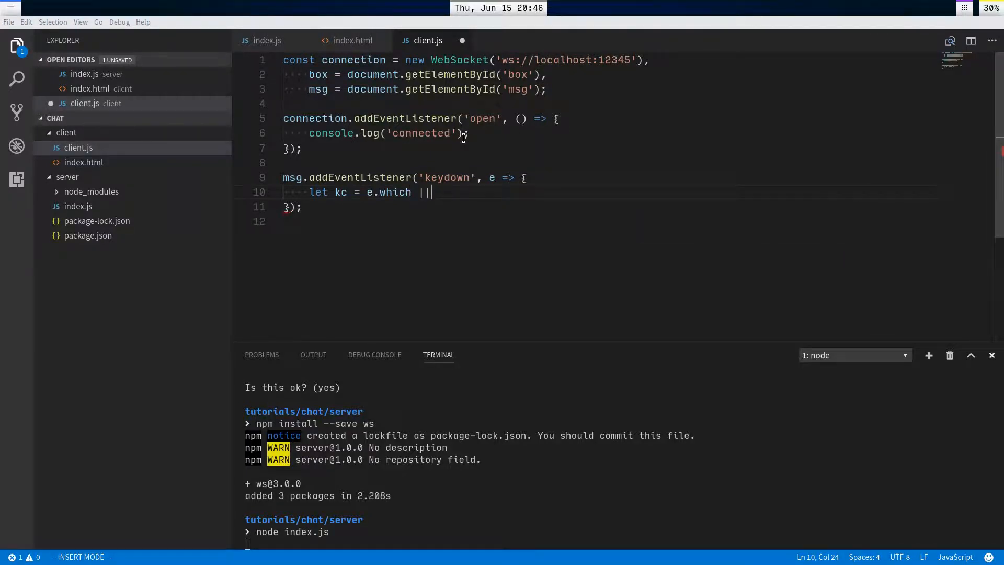
pyautogui.write('e.keyCode;')
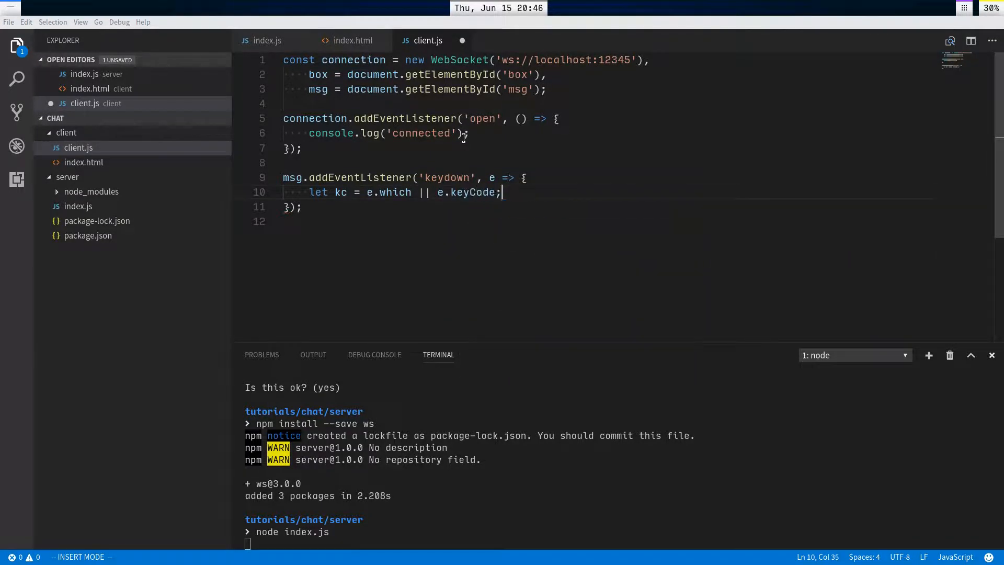
# - On key code 13 (Enter), send msg.value and clear the input
pyautogui.write('if (')
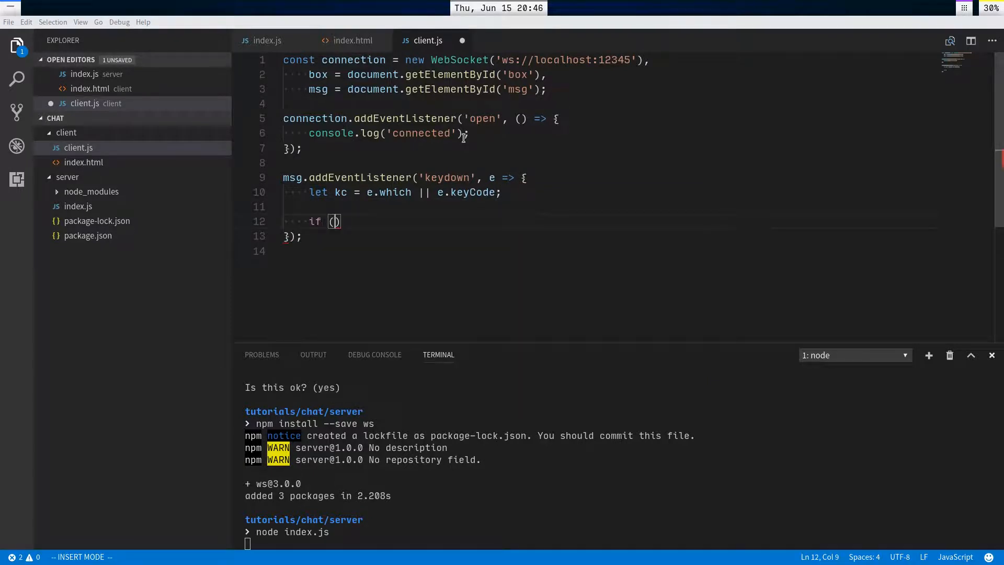
pyautogui.write('kc === 13')
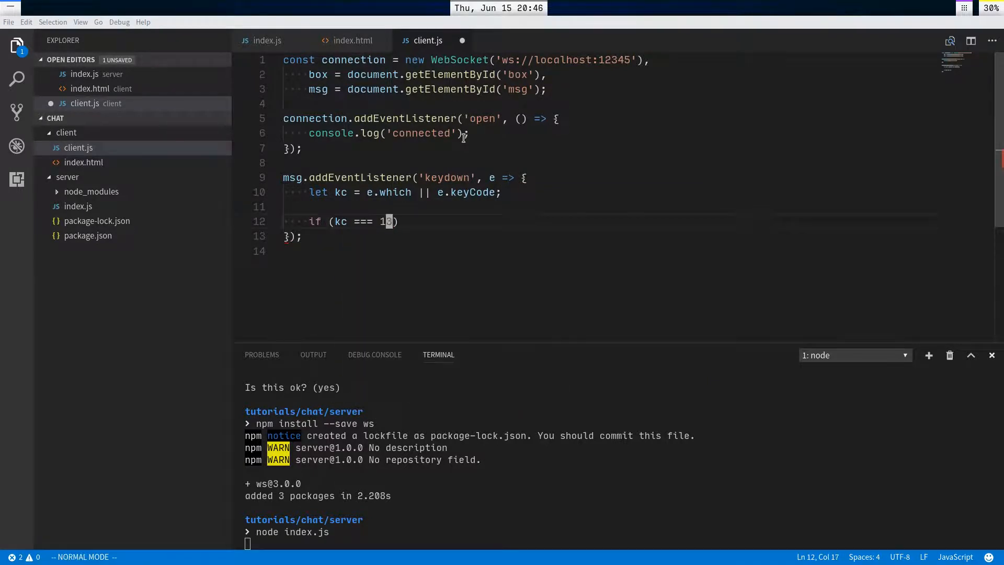
pyautogui.write('{')
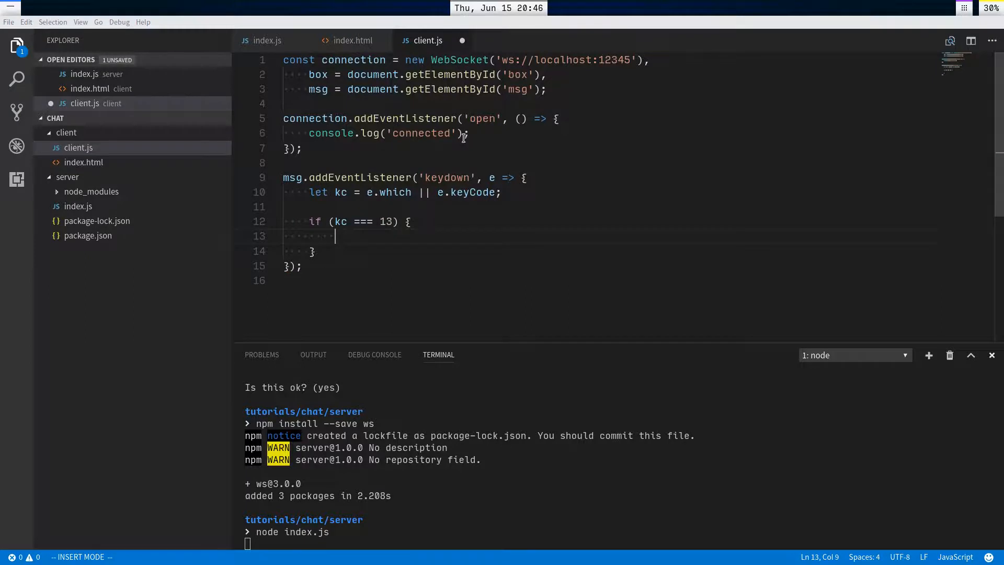
pyautogui.write('send(msg.valu);')
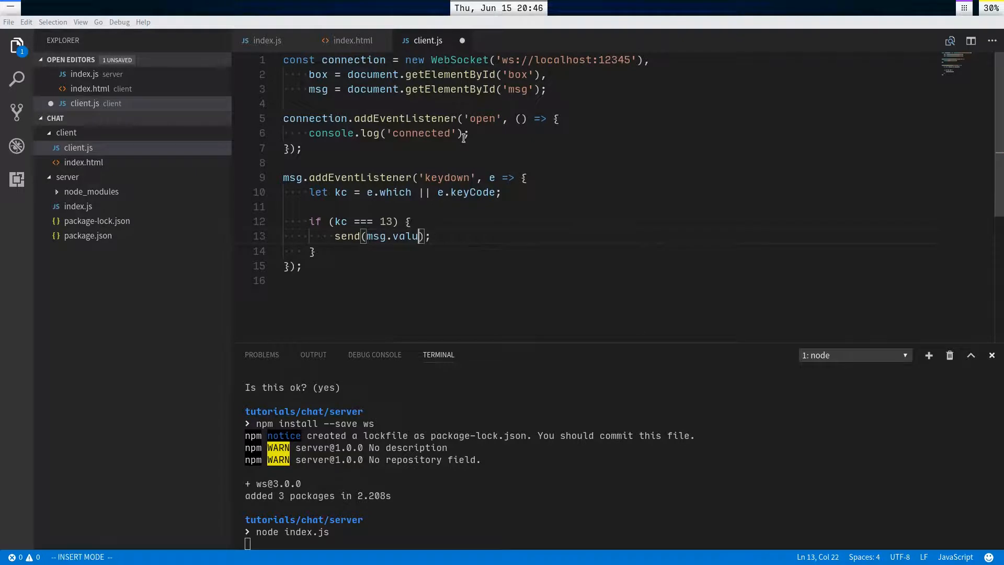
pyautogui.write("msg.value = '';")
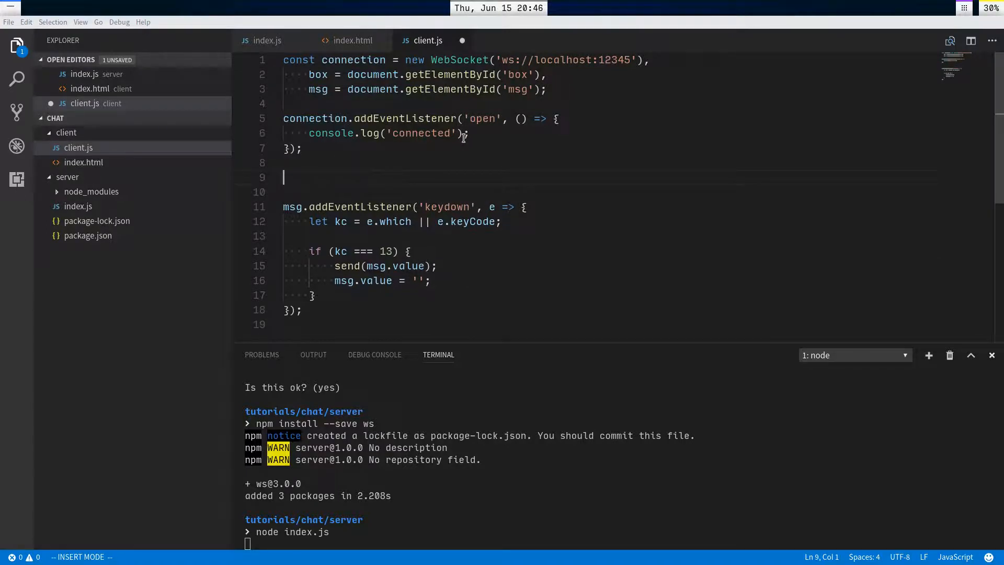
# - Write send(data): call connection.send(data) when readyState is WebSocket.OPEN, else throw 'Not connected'
pyautogui.write('function send')
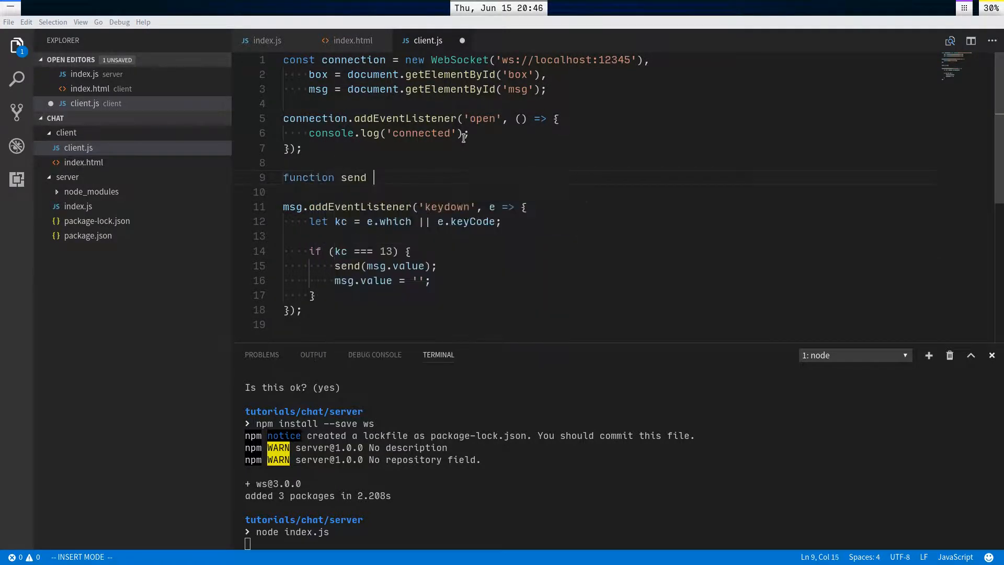
pyautogui.write('(data) {')
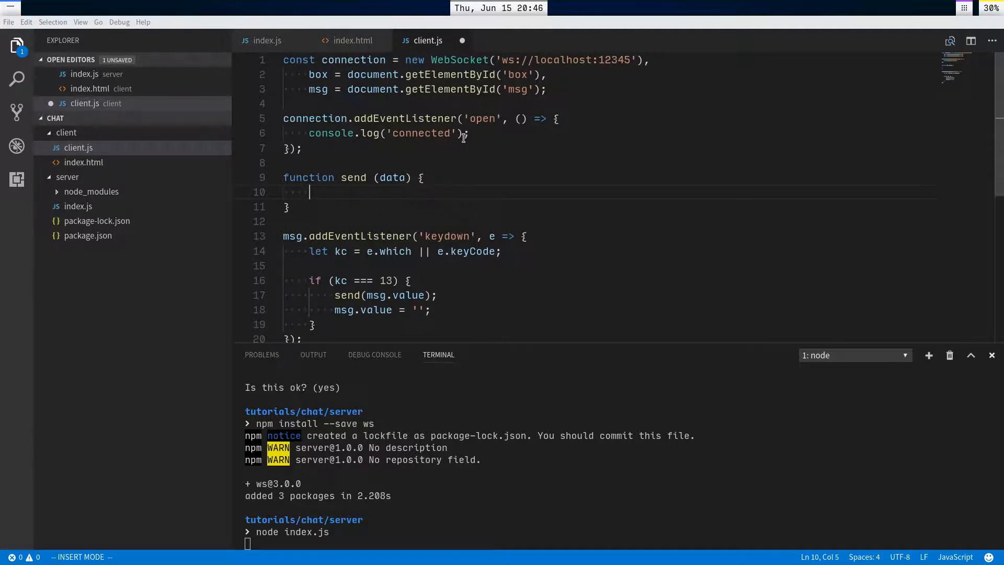
pyautogui.write('if (conne')
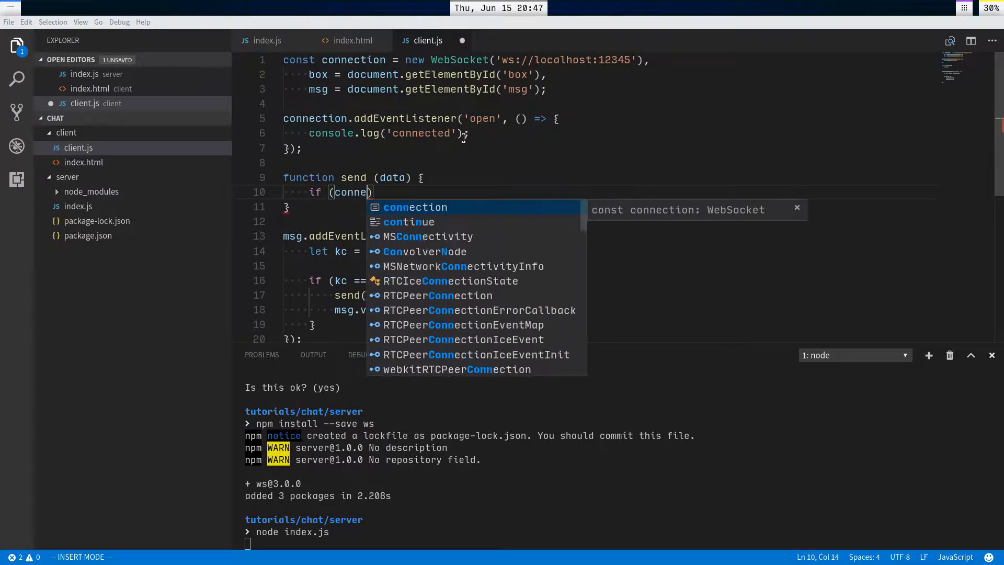
pyautogui.write('.readyState === W')
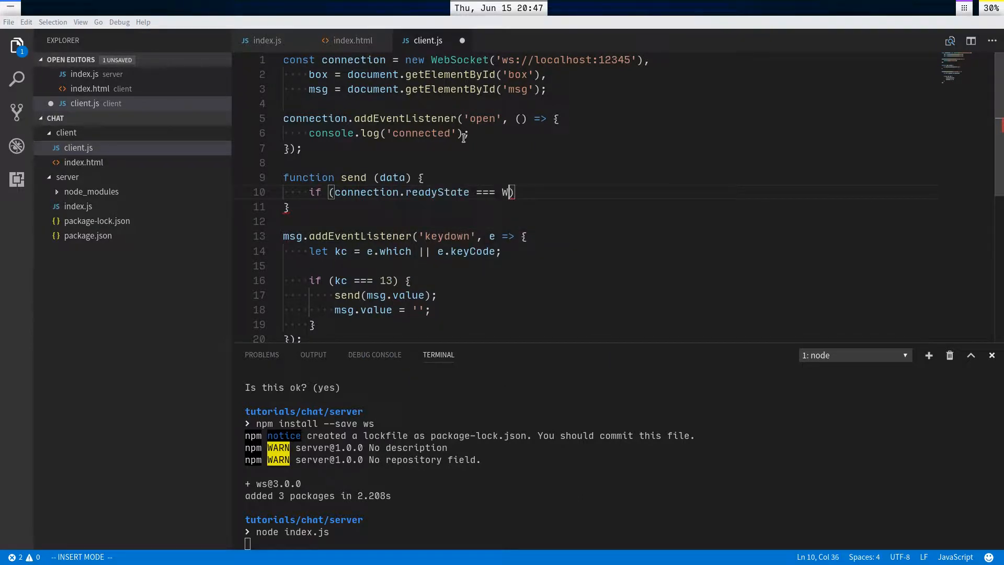
pyautogui.write('ebSocket.o')
pyautogui.write('} else {}')
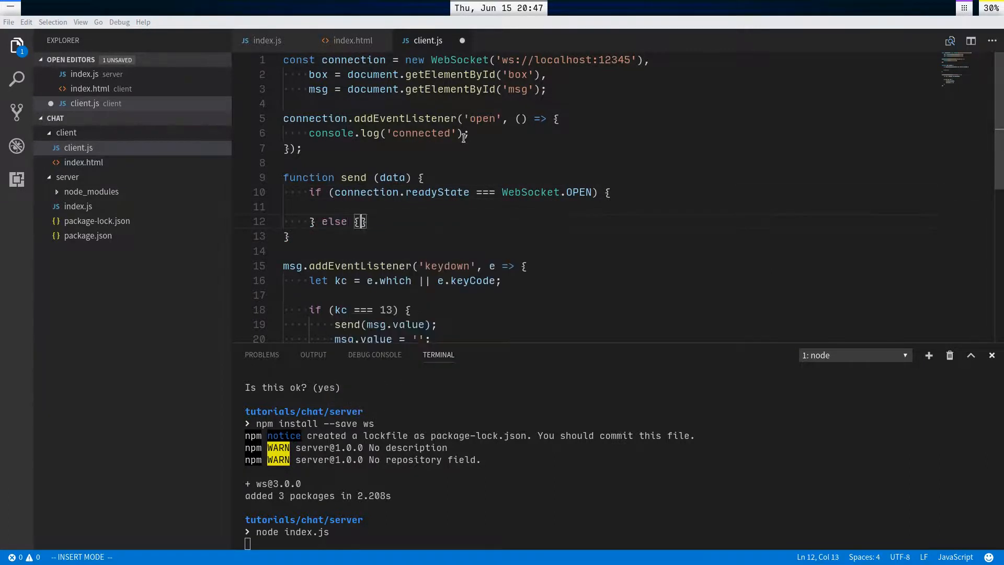
pyautogui.write("throw '")
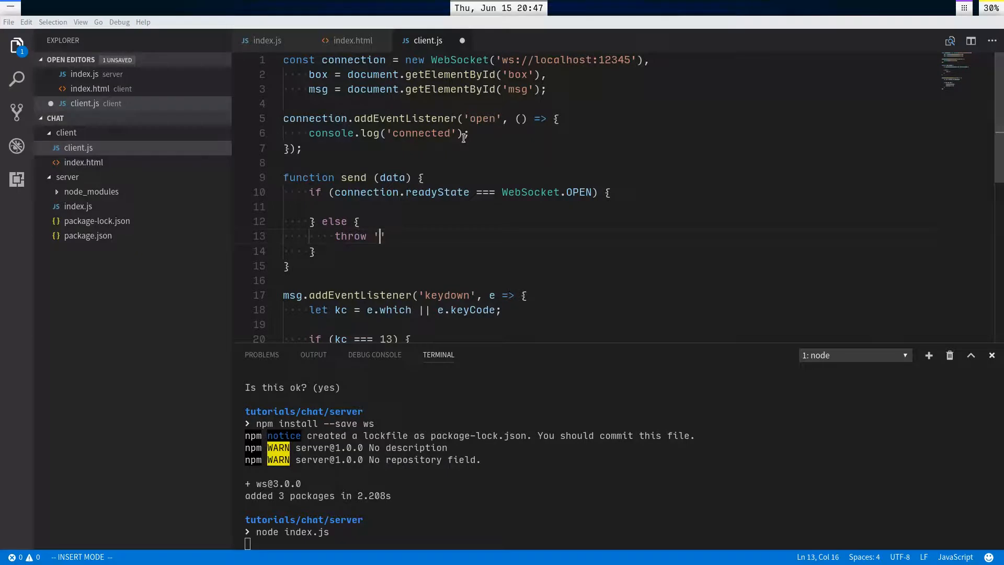
pyautogui.write('Not connected')
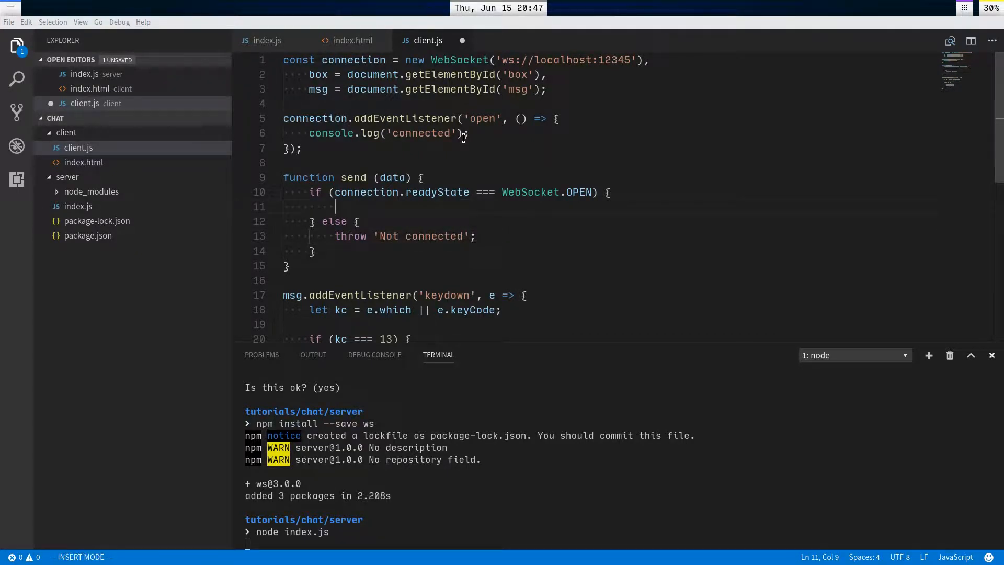
pyautogui.write('connection.send(data);')
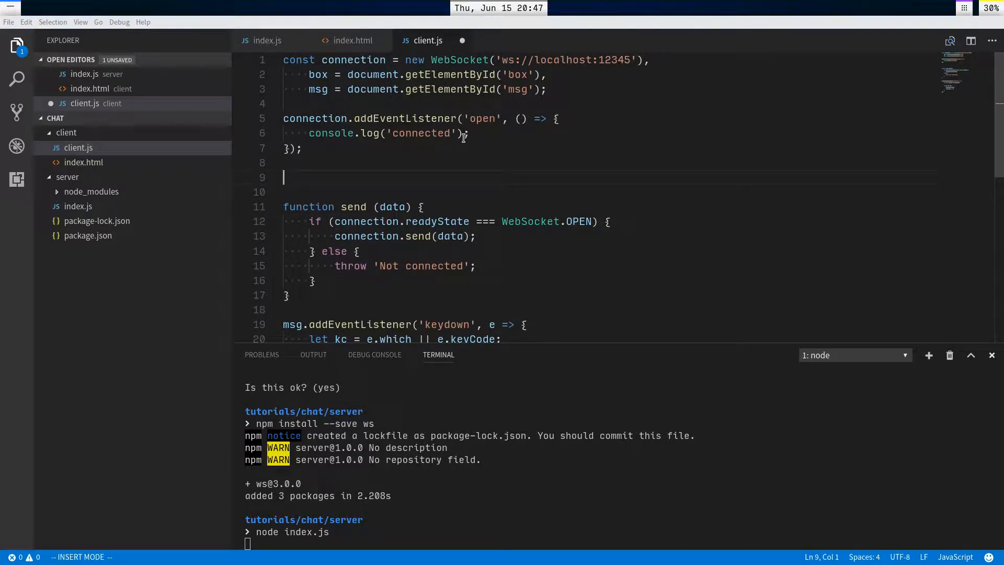
# - Add a connection 'message' listener that creates a p with e.data and appends it to box
pyautogui.write("connection.addEventListener('me'")
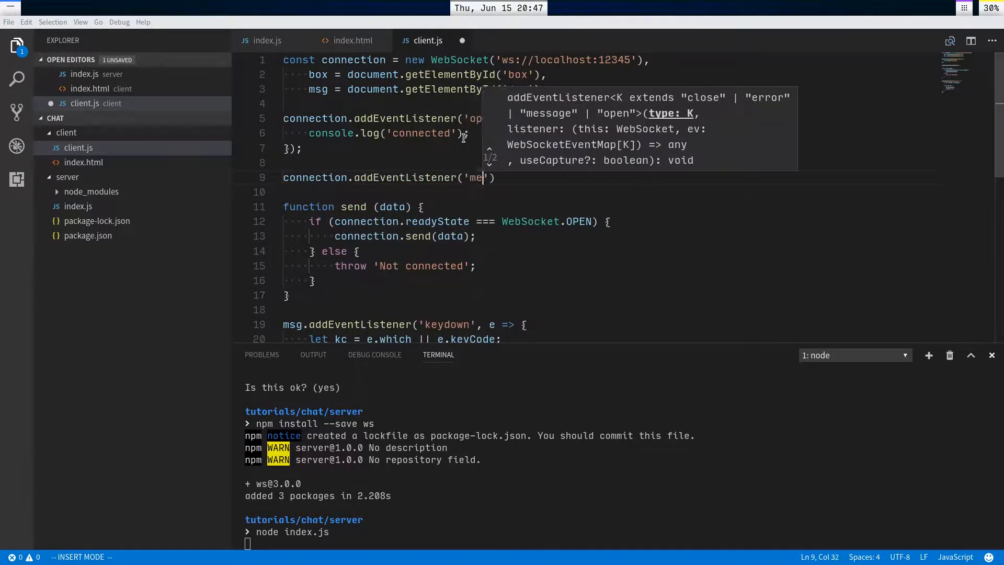
pyautogui.write("ssage', e => {")
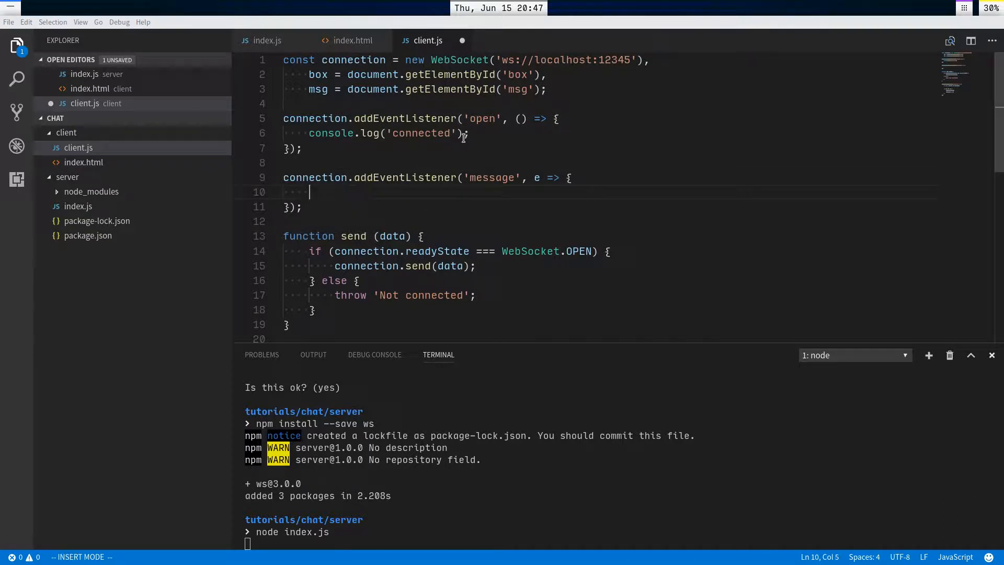
pyautogui.write('let p =')
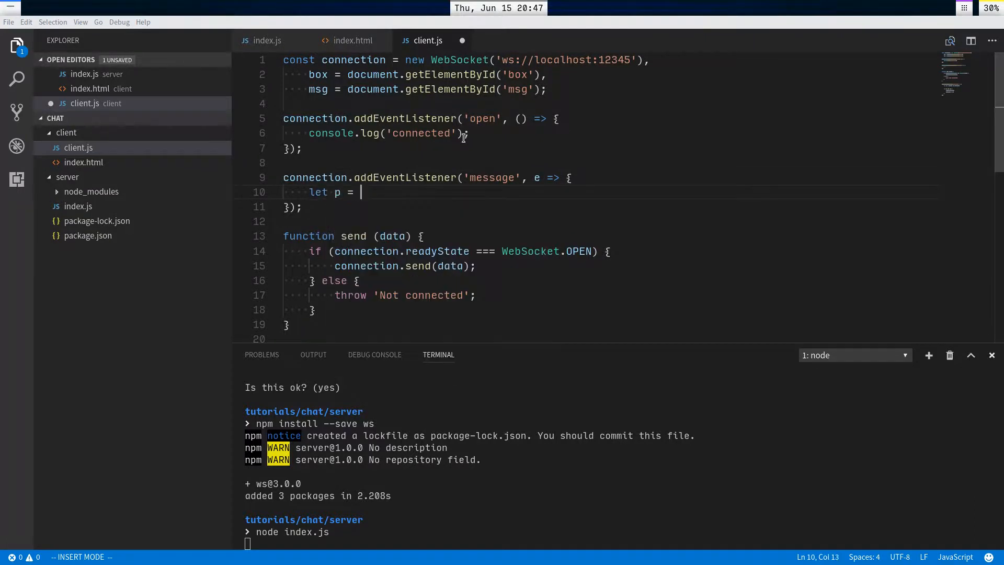
pyautogui.write('document.creo')
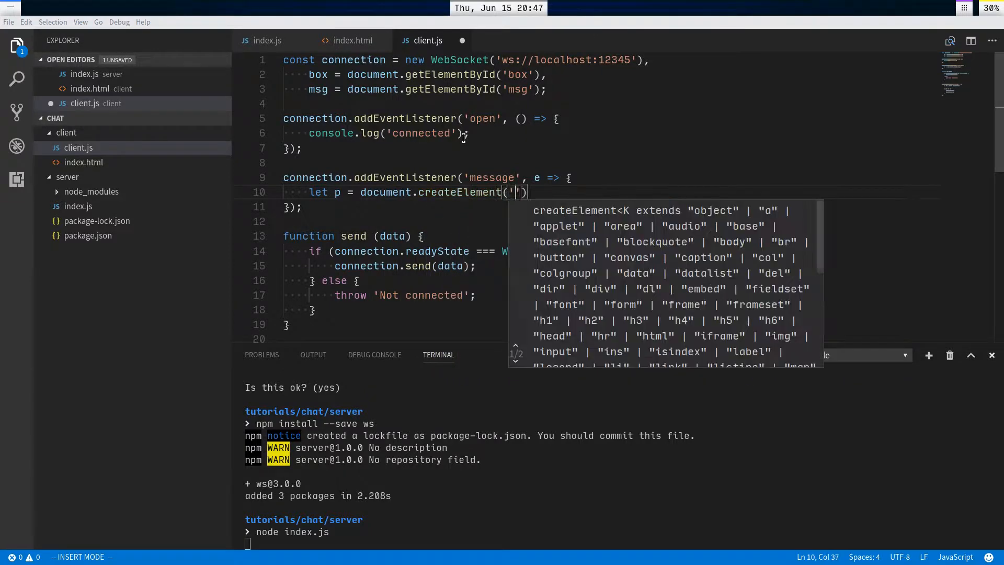
pyautogui.write("'p');")
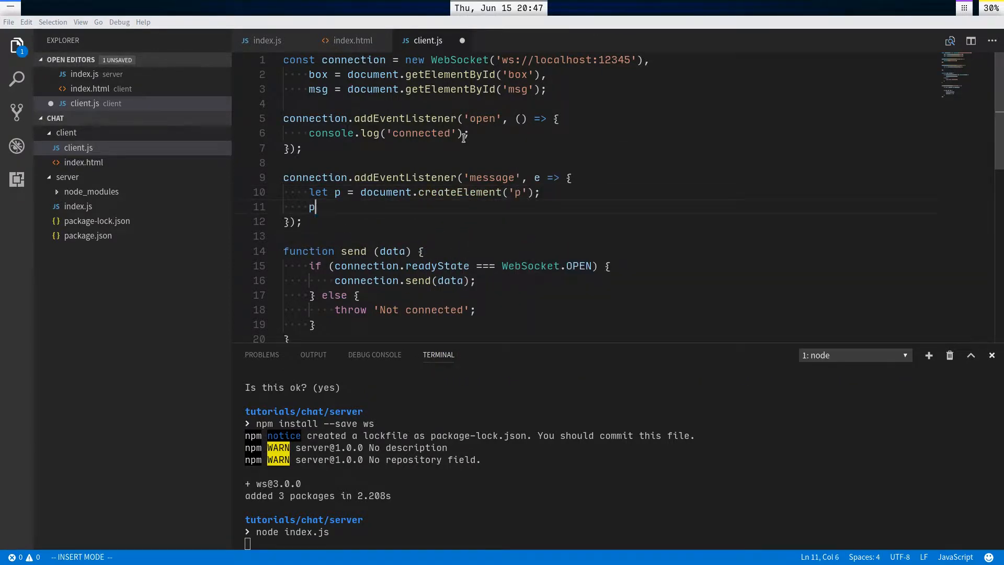
pyautogui.write('.textContent =')
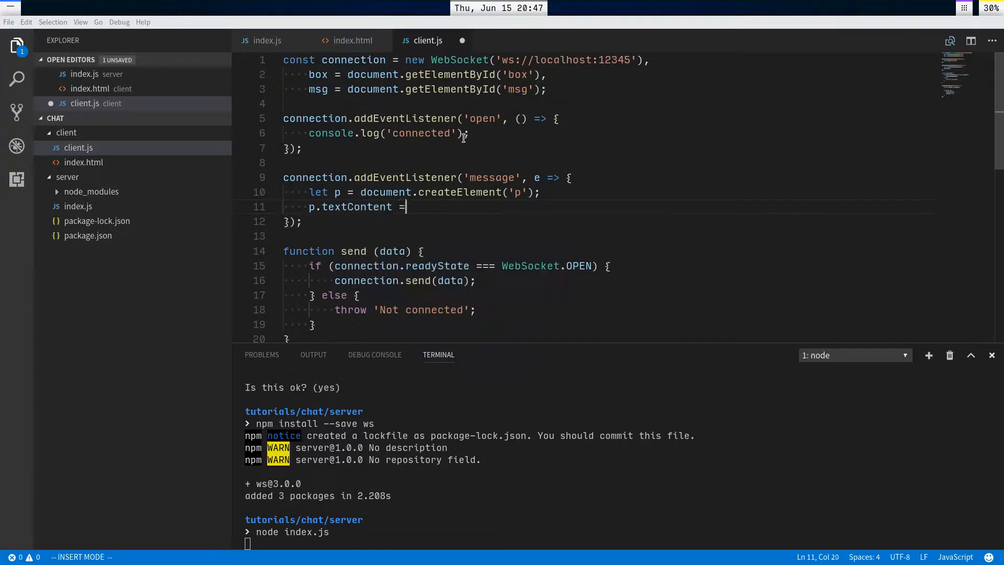
pyautogui.write('e.data;')
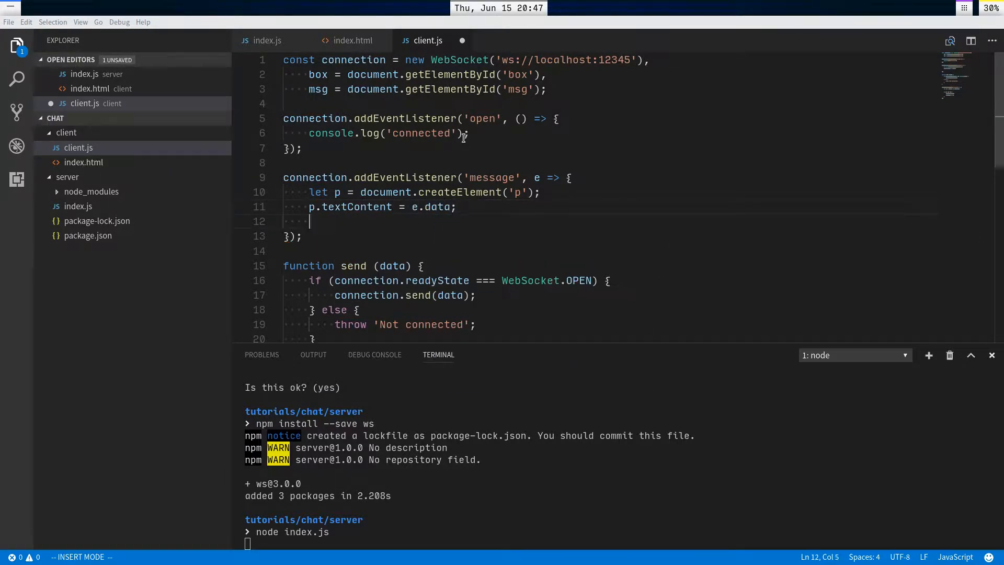
pyautogui.write('box')
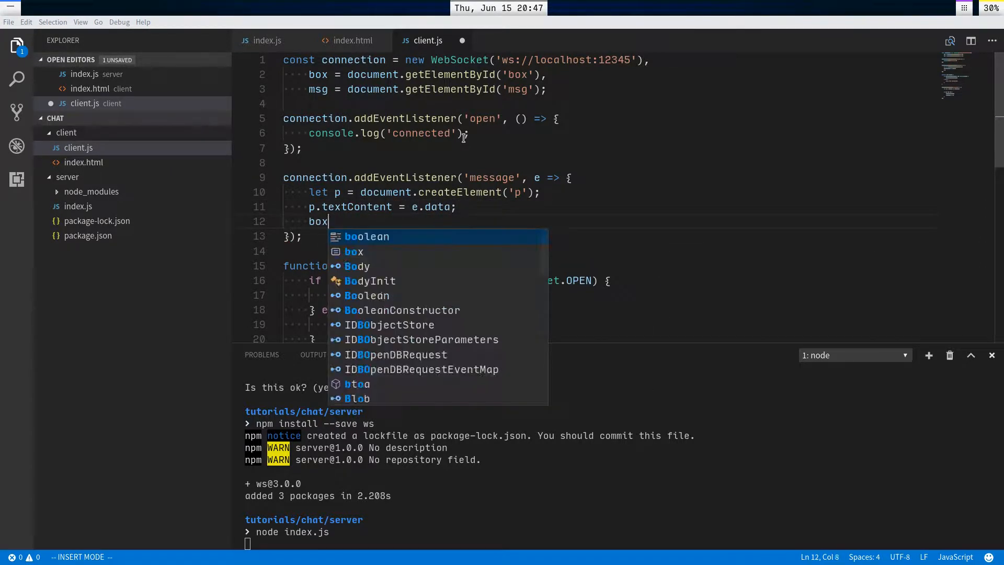
pyautogui.write('.appendChild(')
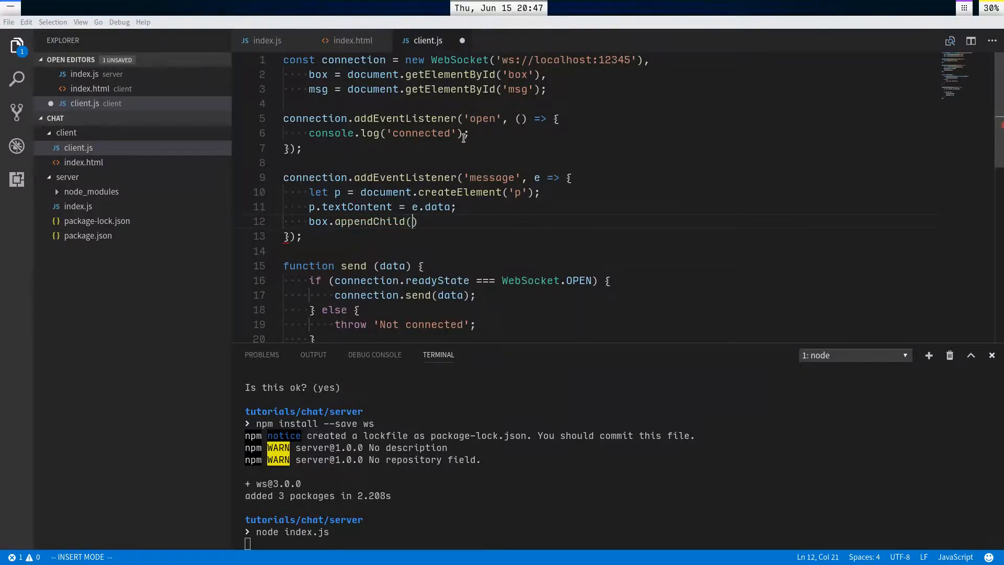
pyautogui.write('p);')
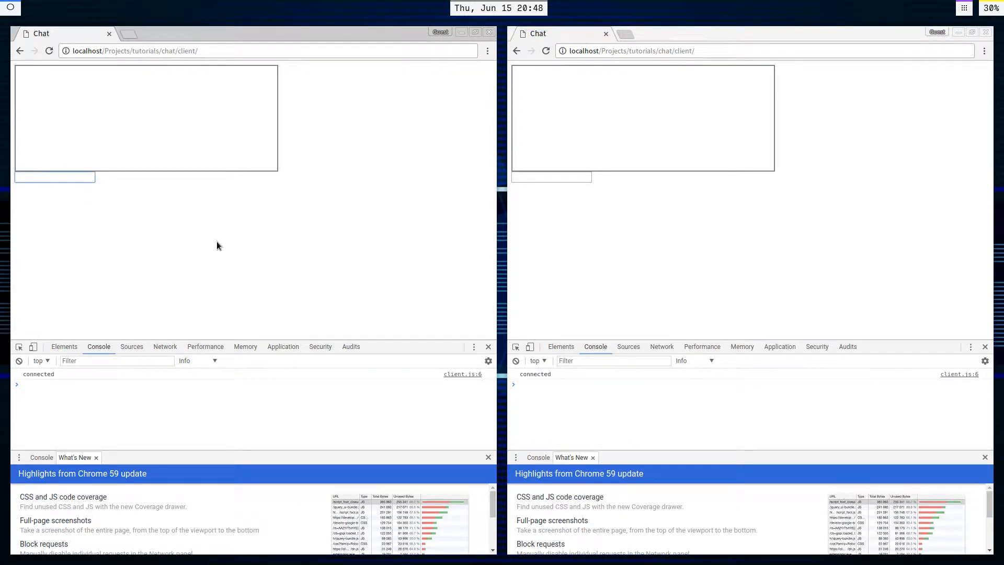
# - Send 'Hello!' from the left chat window and 'hola!' from the right window
pyautogui.write('Hello')
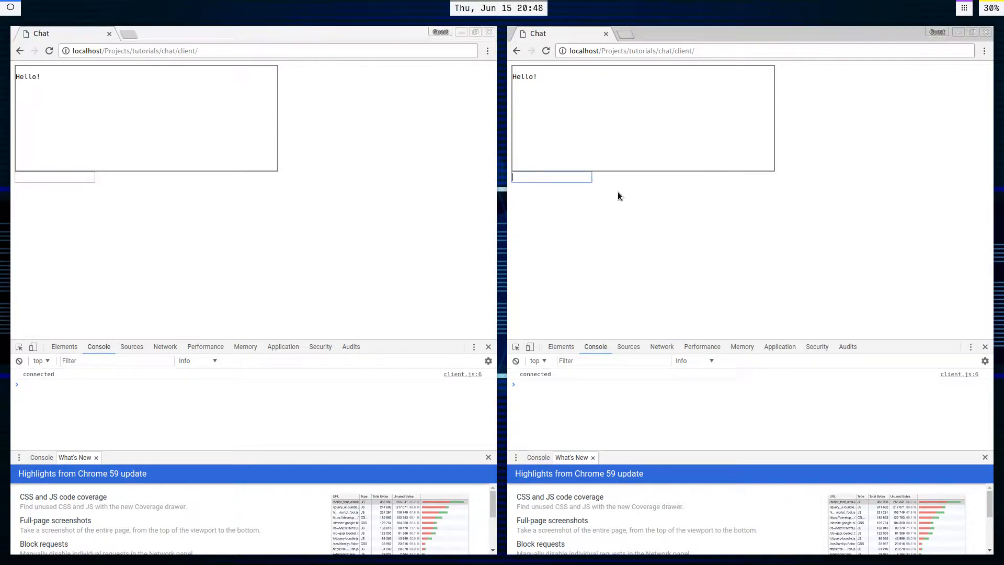
pyautogui.write('ho')
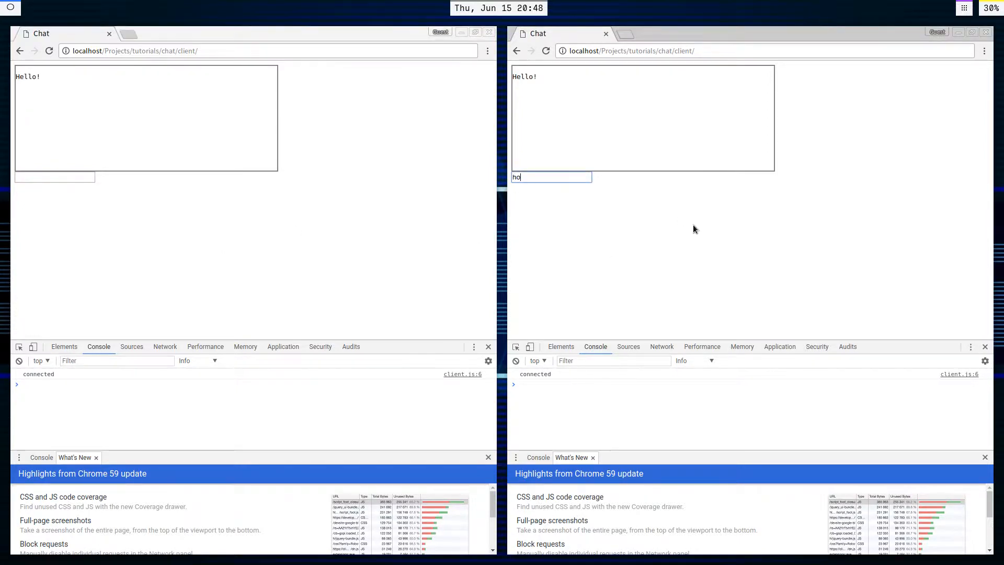
pyautogui.press('Enter')
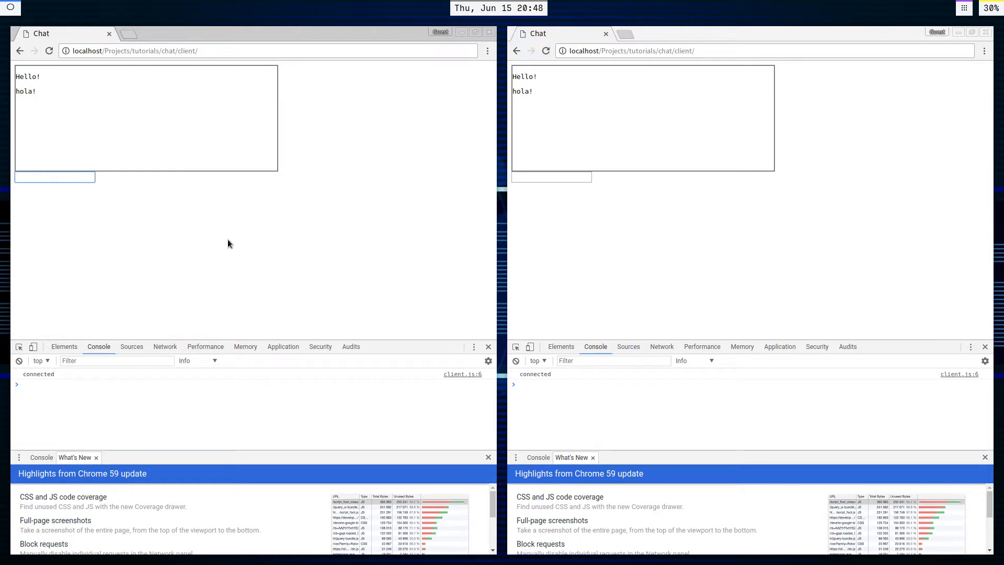
pyautogui.click(54, 178)
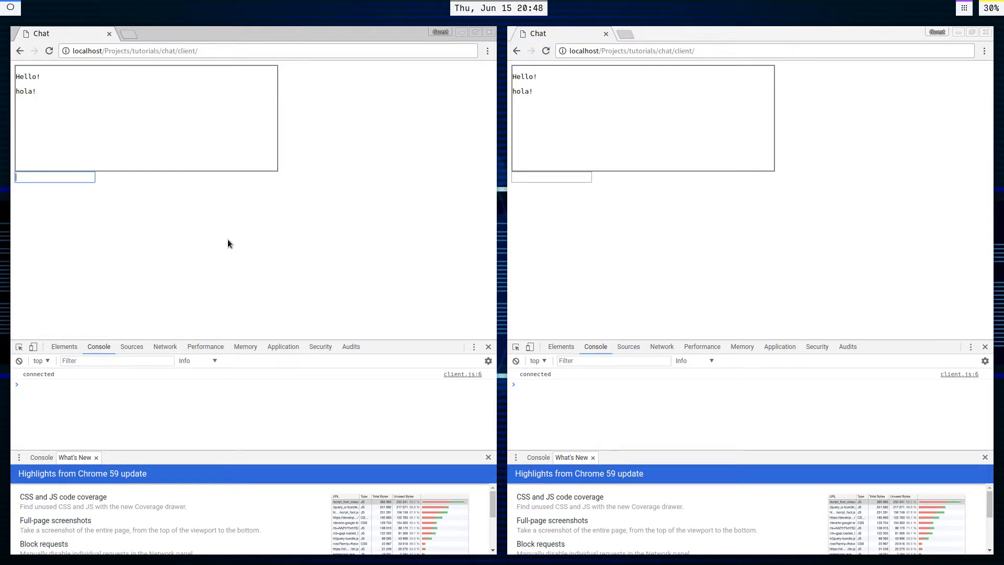